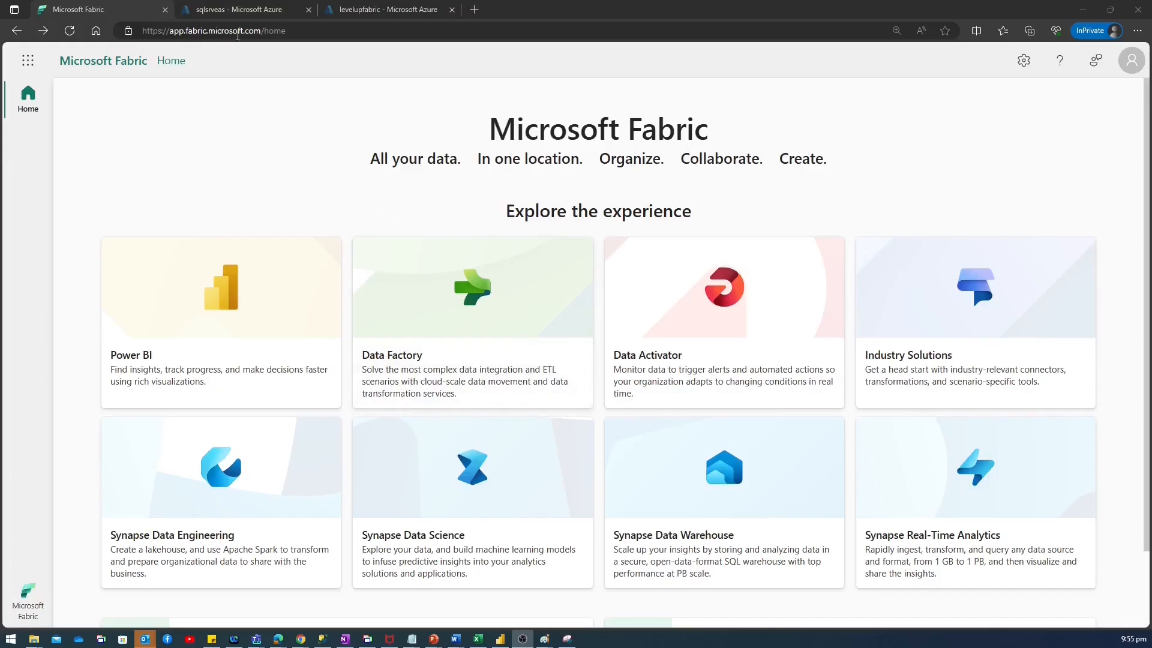
mouse_move(202, 271)
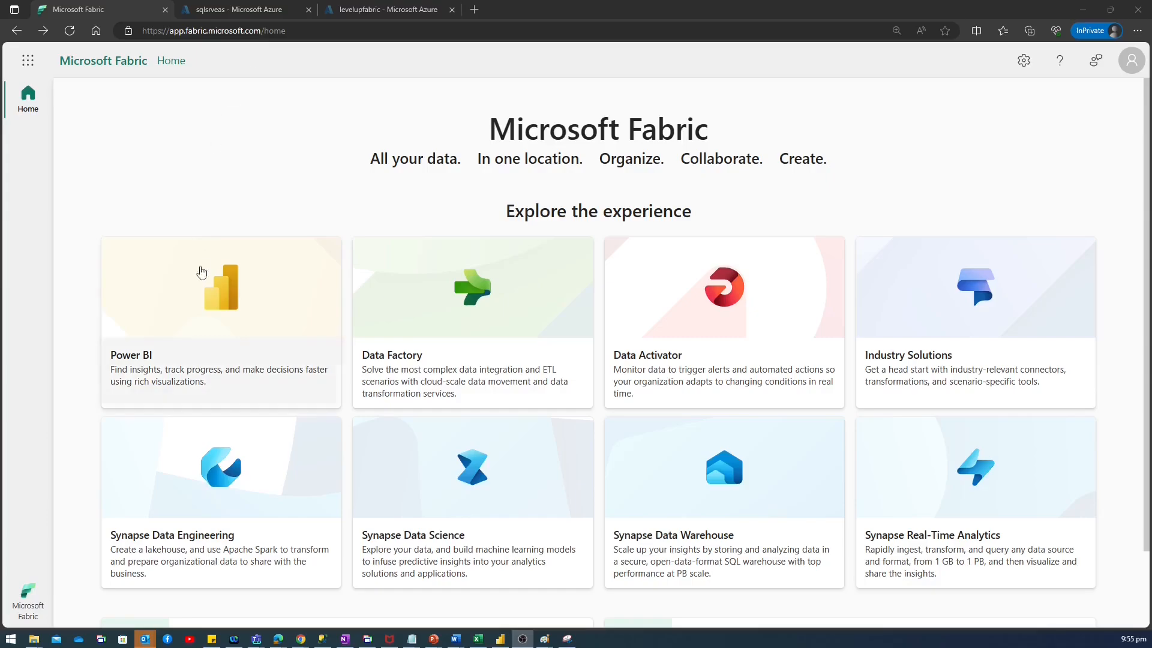
mouse_move(171, 496)
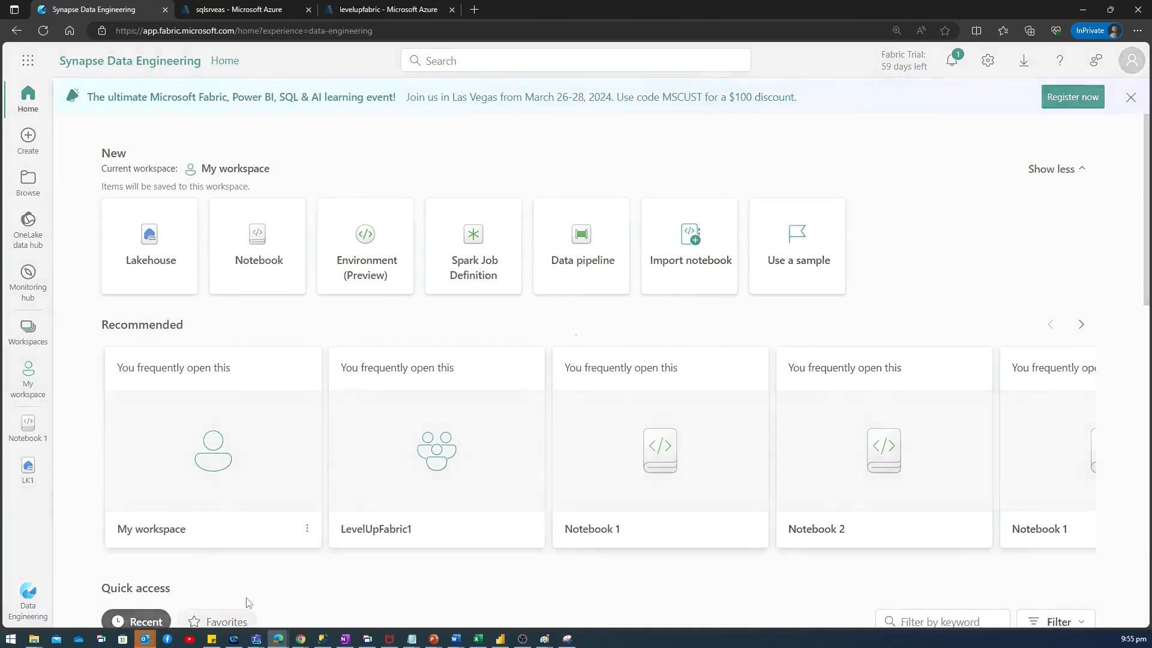
Step: Create a new workspace named ManagedPrivateEndPoints and open it
click(27, 332)
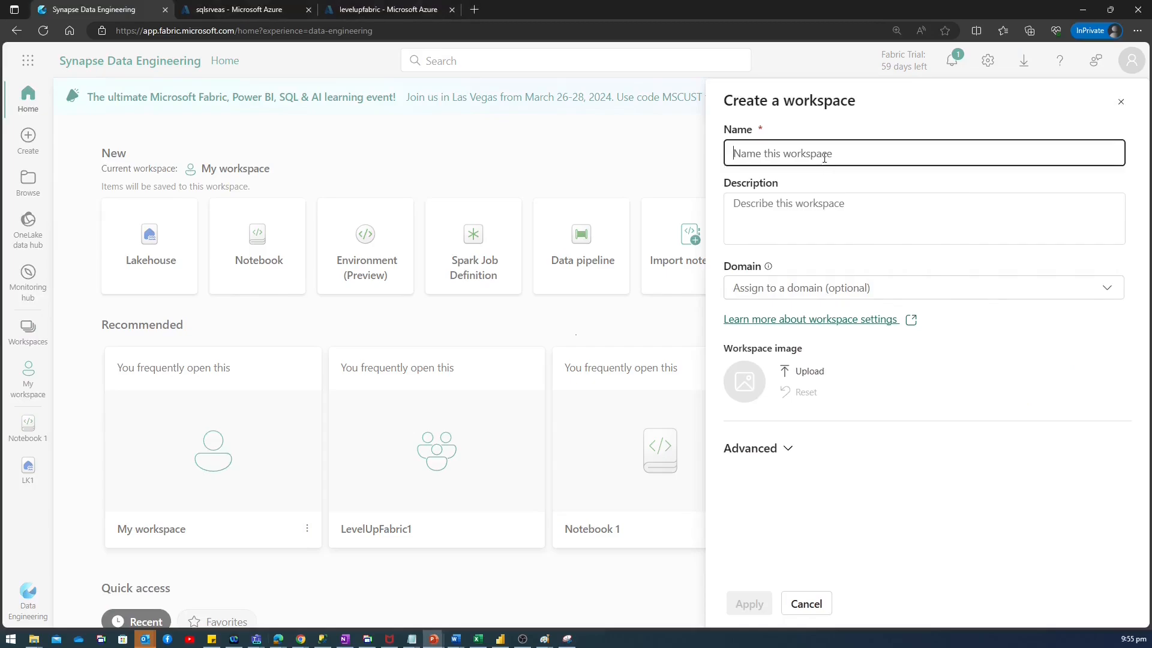
text(ManagedPrivateEndPoints)
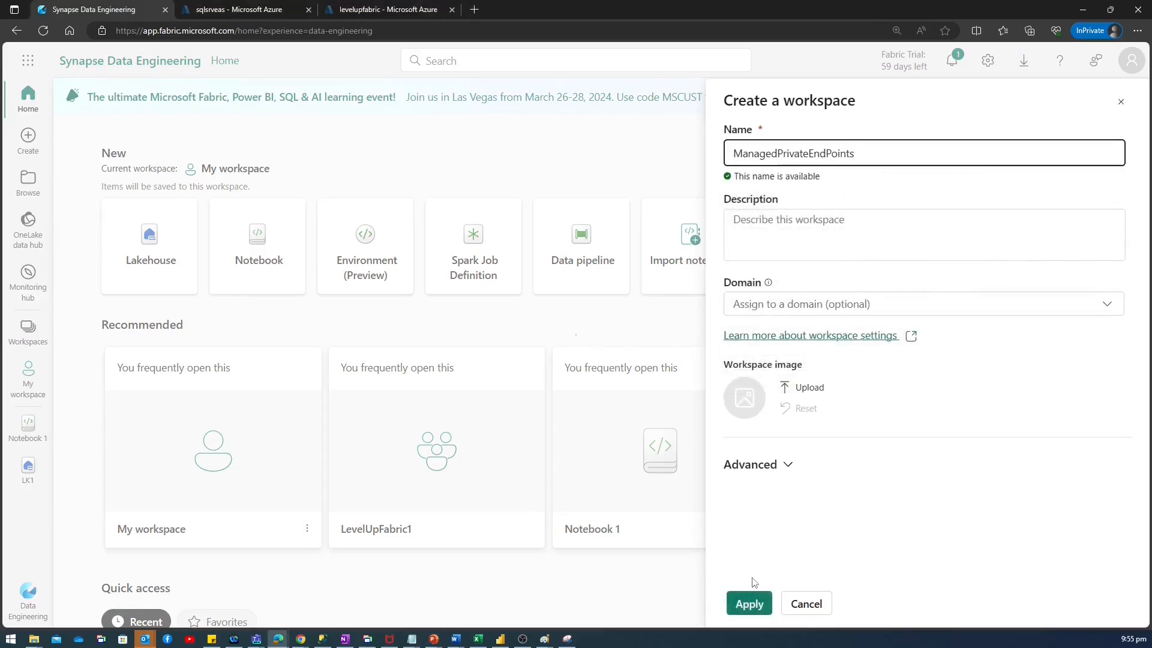
click(748, 603)
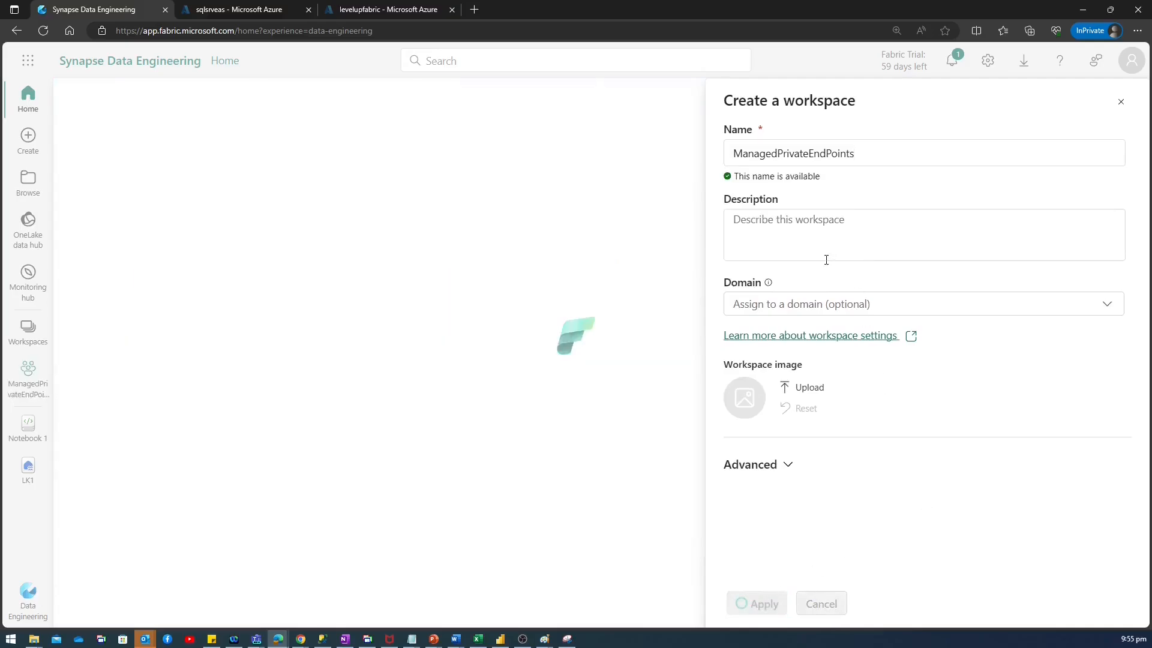
click(756, 603)
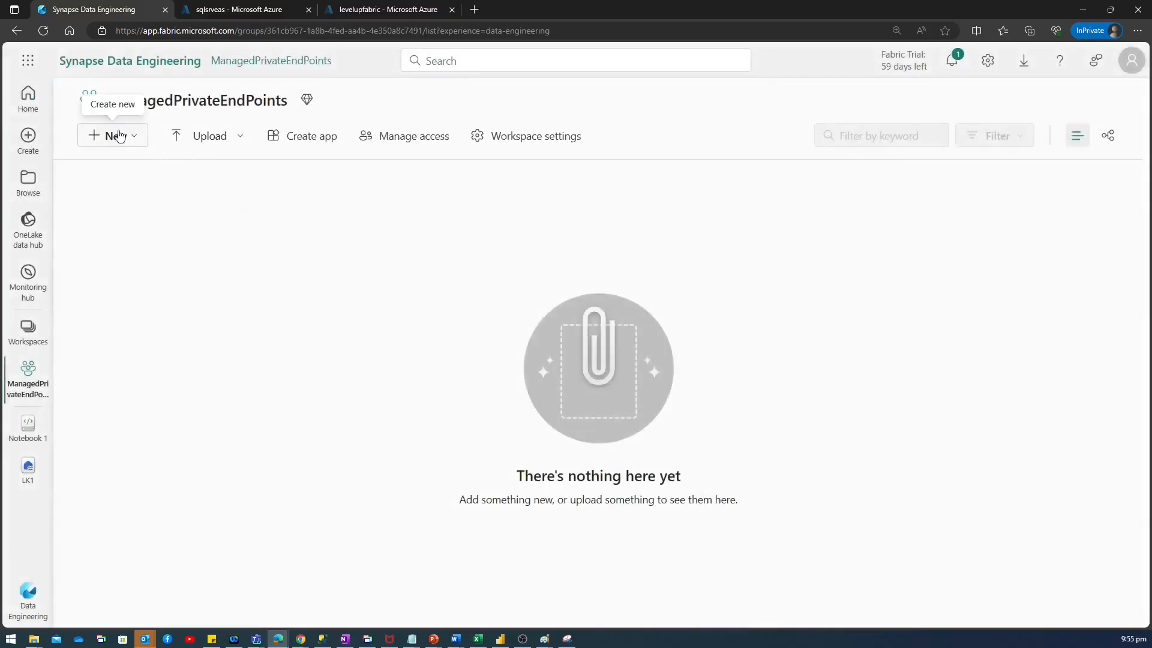
Step: Create a lakehouse named LH1, then return to the workspace item list
click(111, 135)
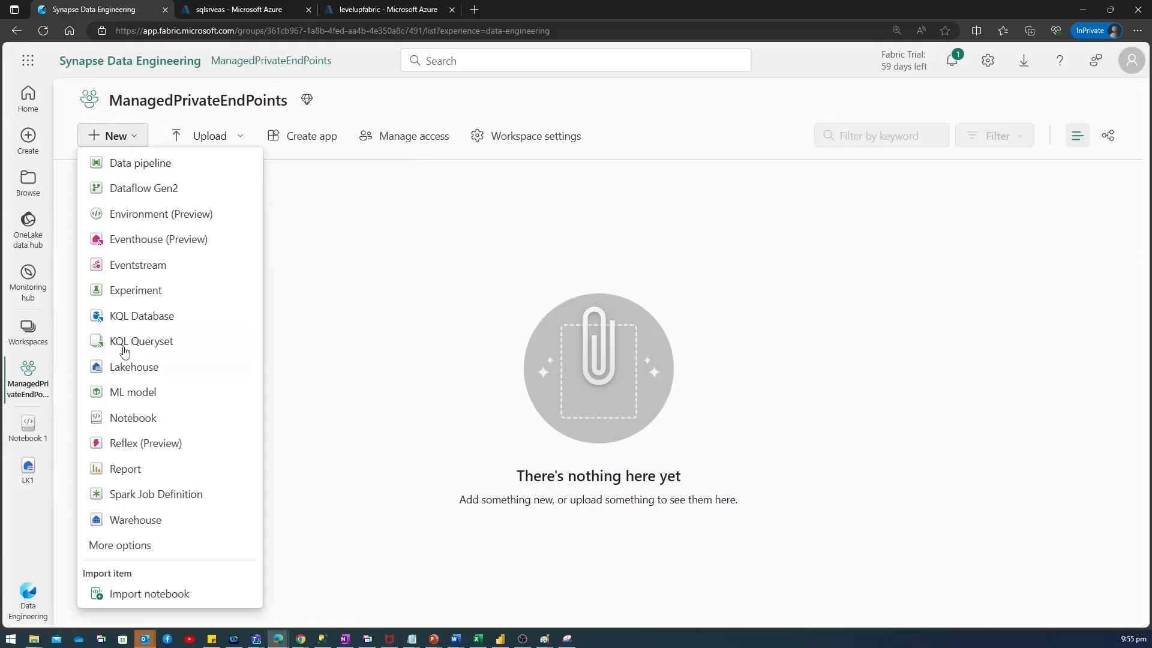
click(120, 545)
text(LH)
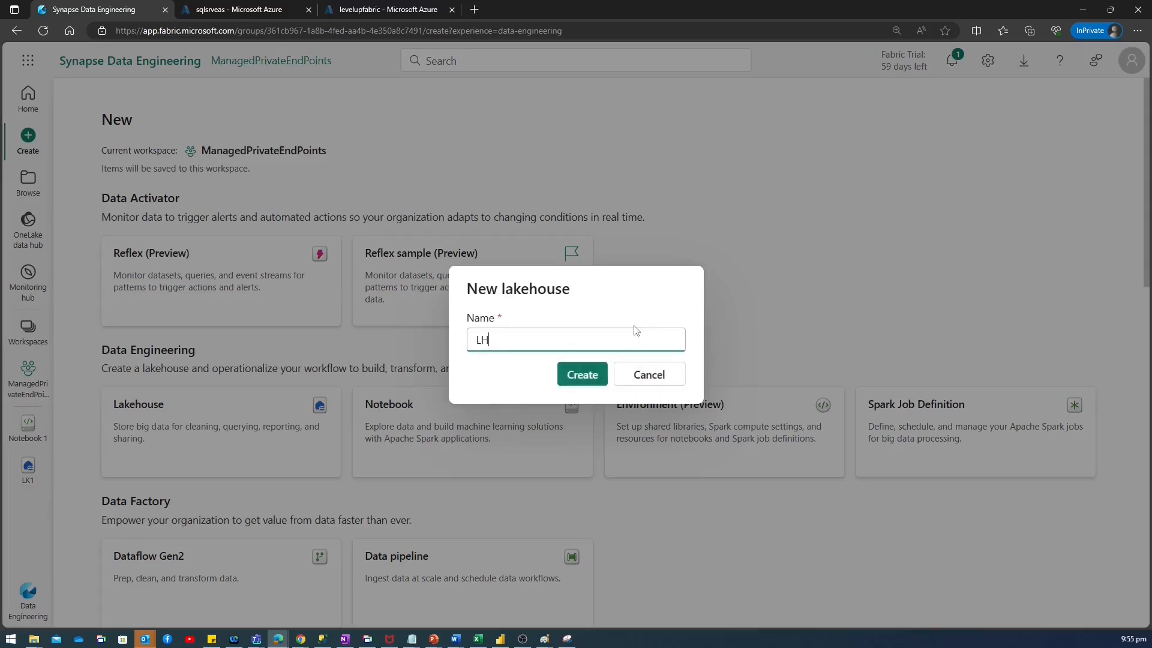
click(581, 374)
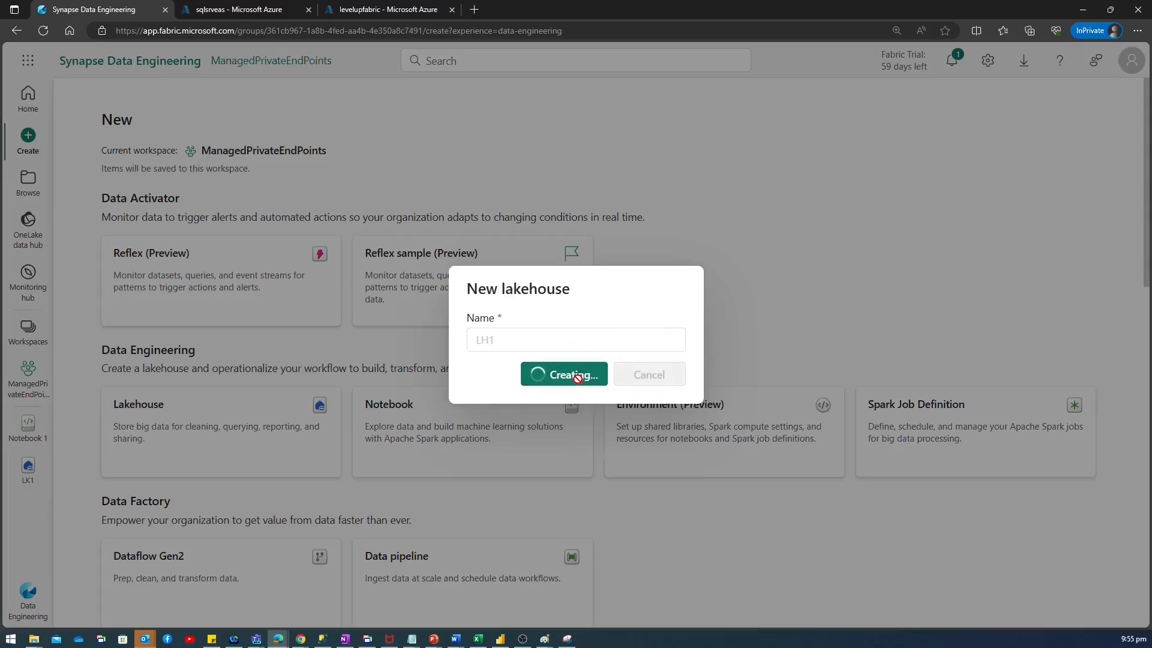
click(563, 373)
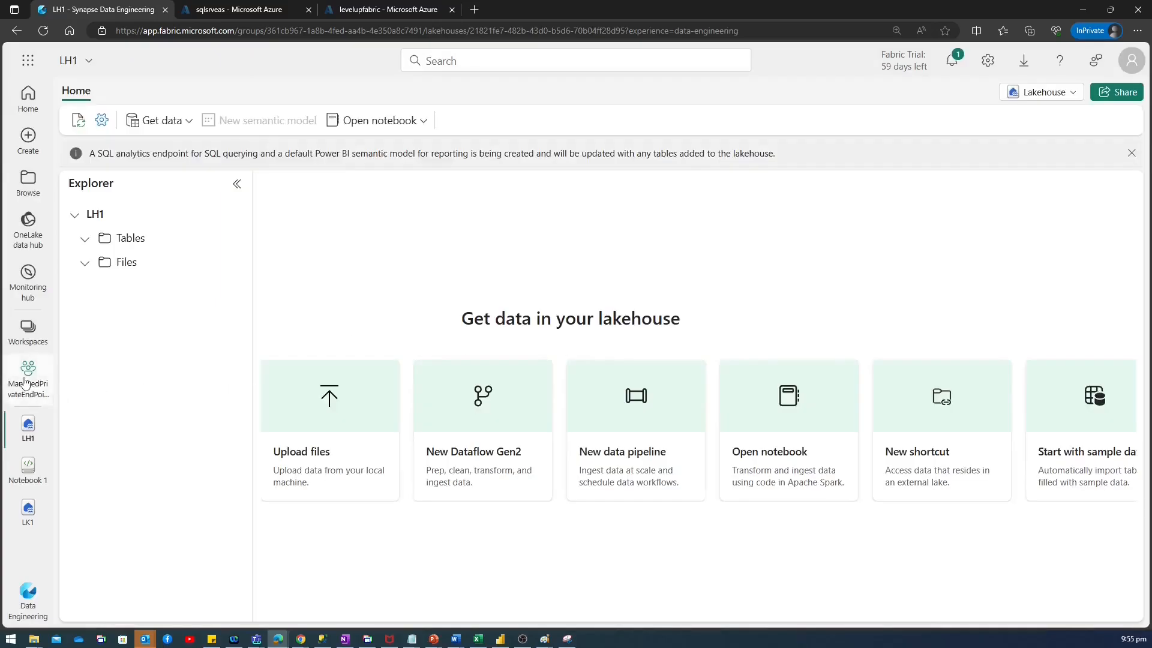
click(28, 377)
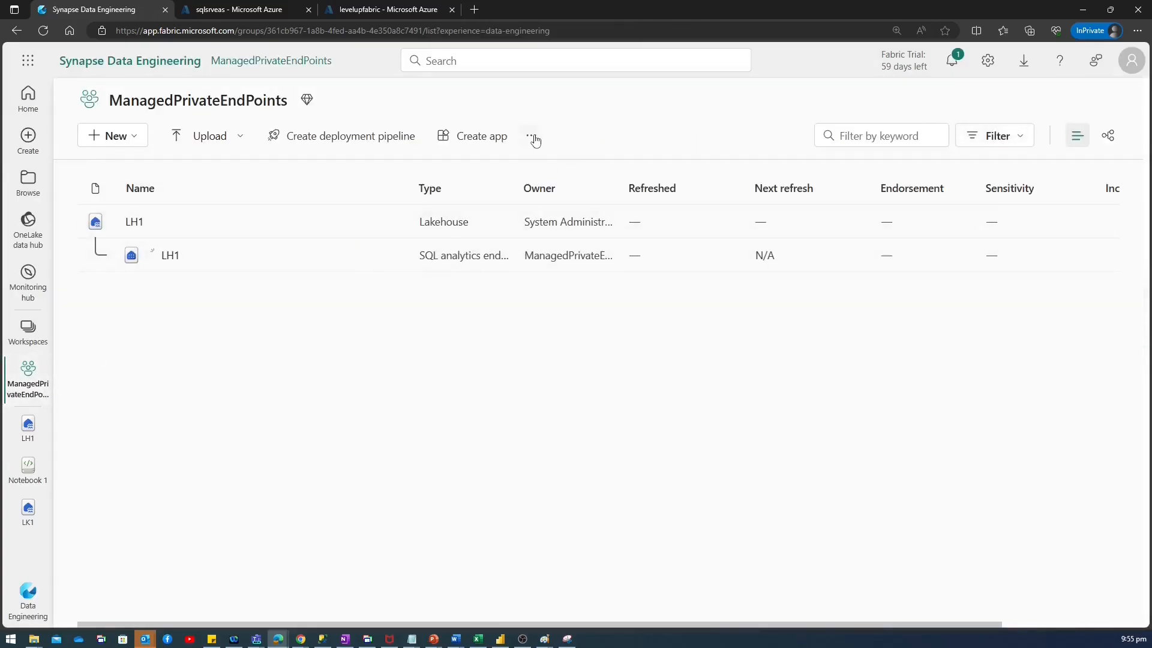
Step: From Workspace settings > Network security, start a new managed private endpoint
click(530, 135)
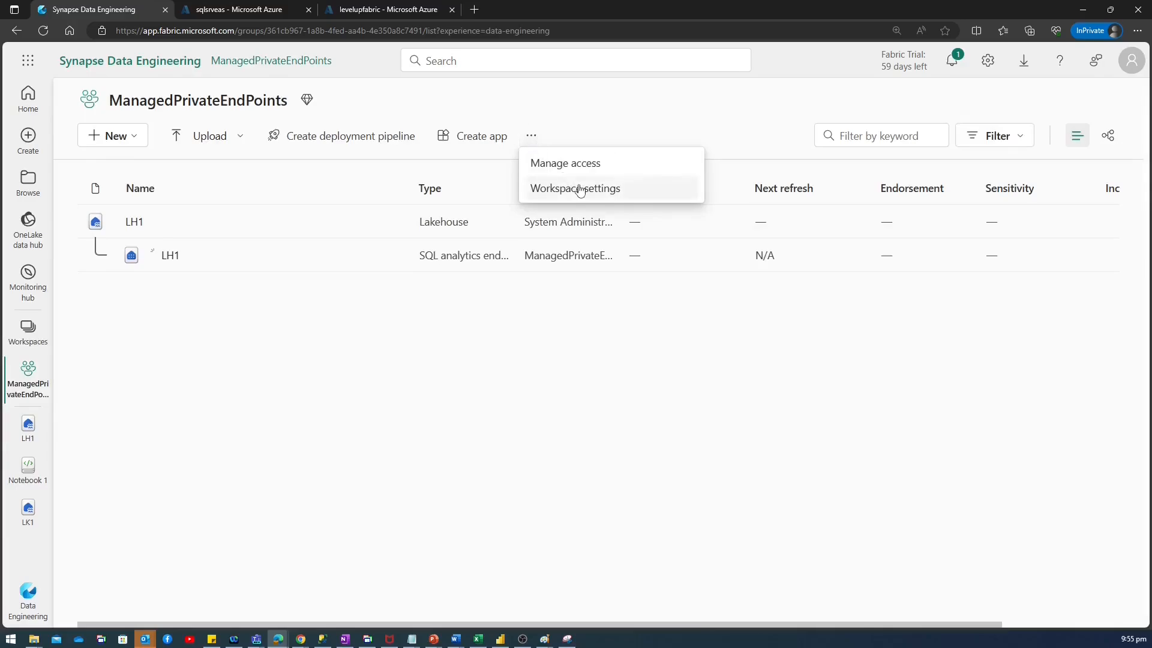
click(575, 188)
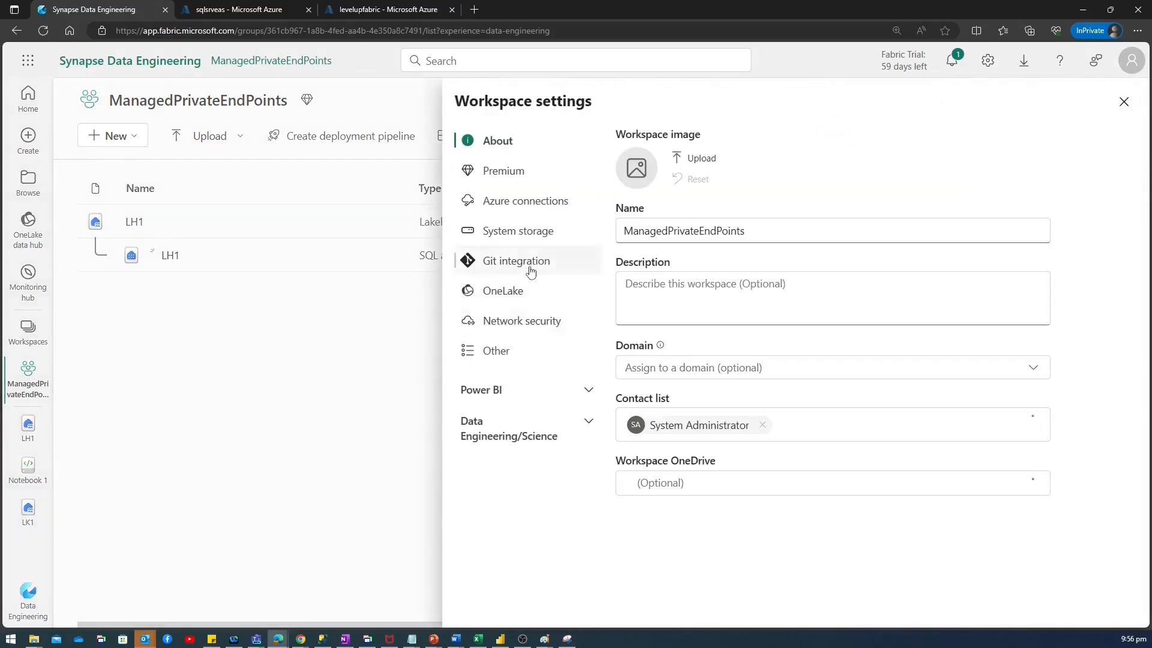
mouse_move(521, 320)
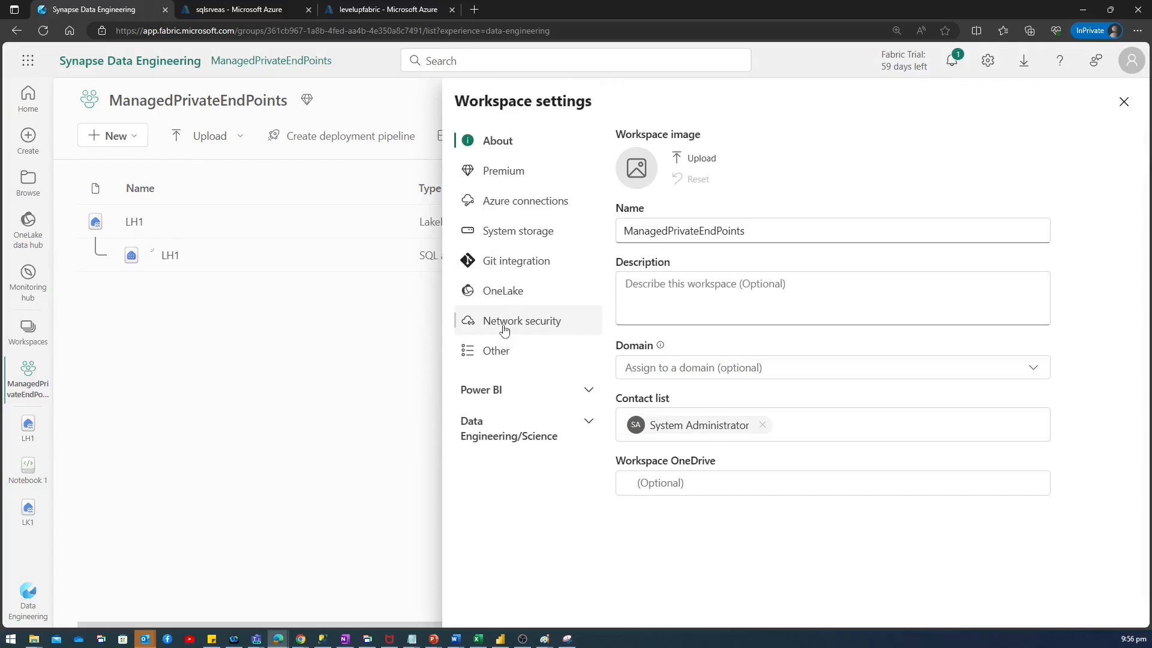
click(523, 320)
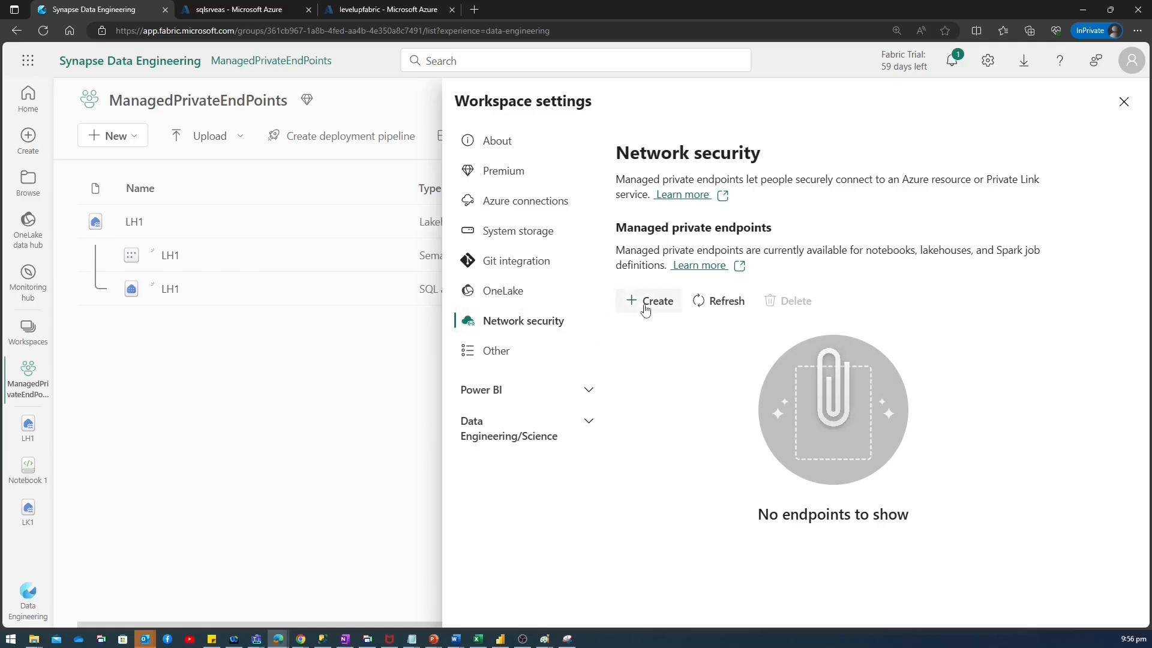
click(649, 300)
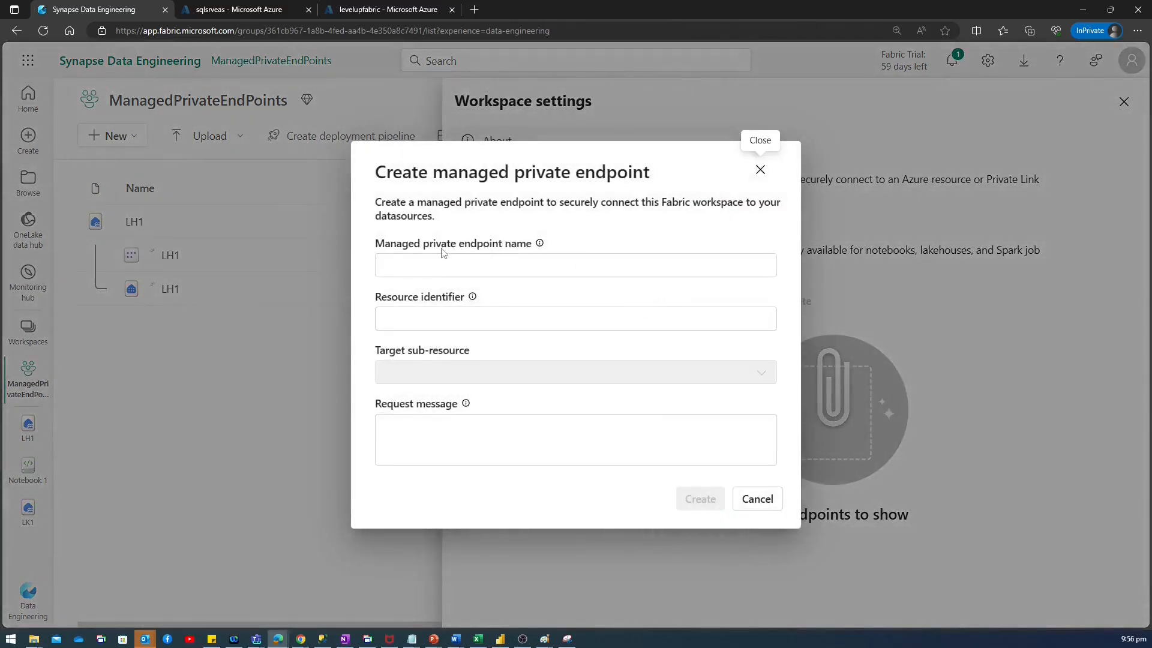
Step: Enter MPE_AzureSQLDB as the managed private endpoint name
click(575, 265)
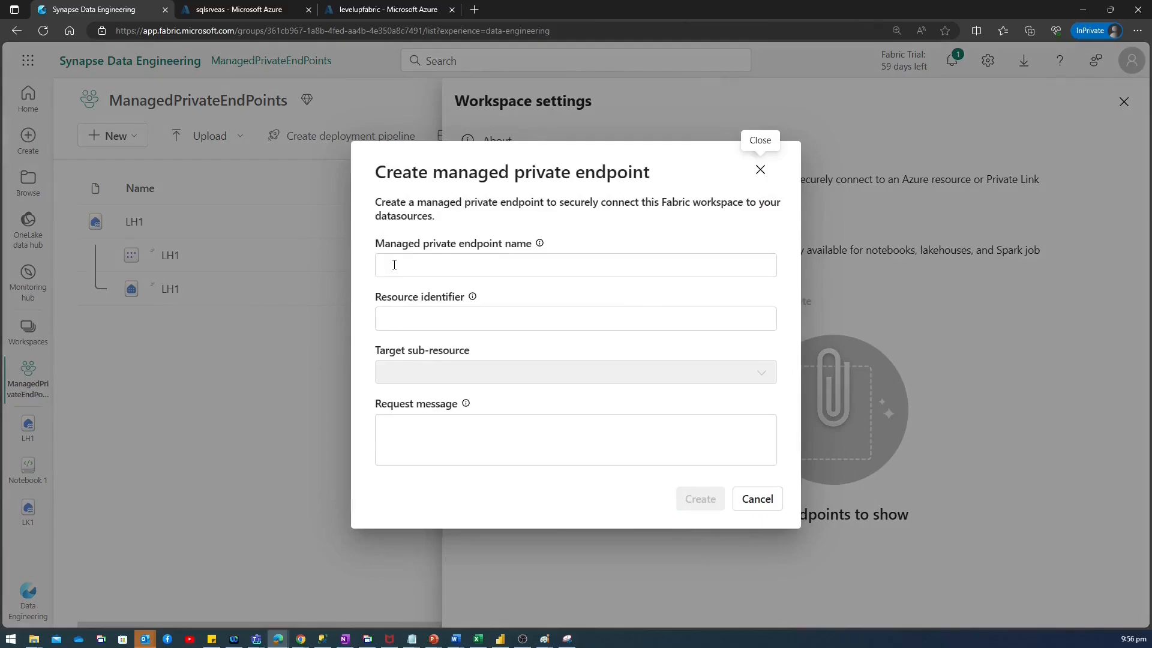
text(M)
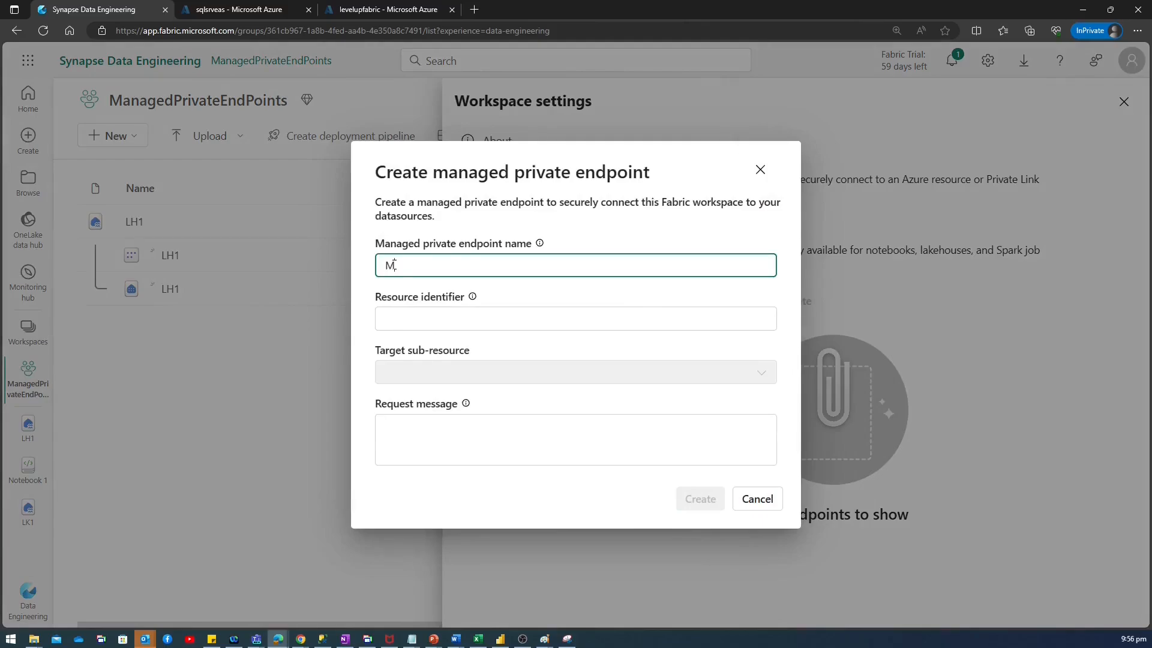
text(PE)
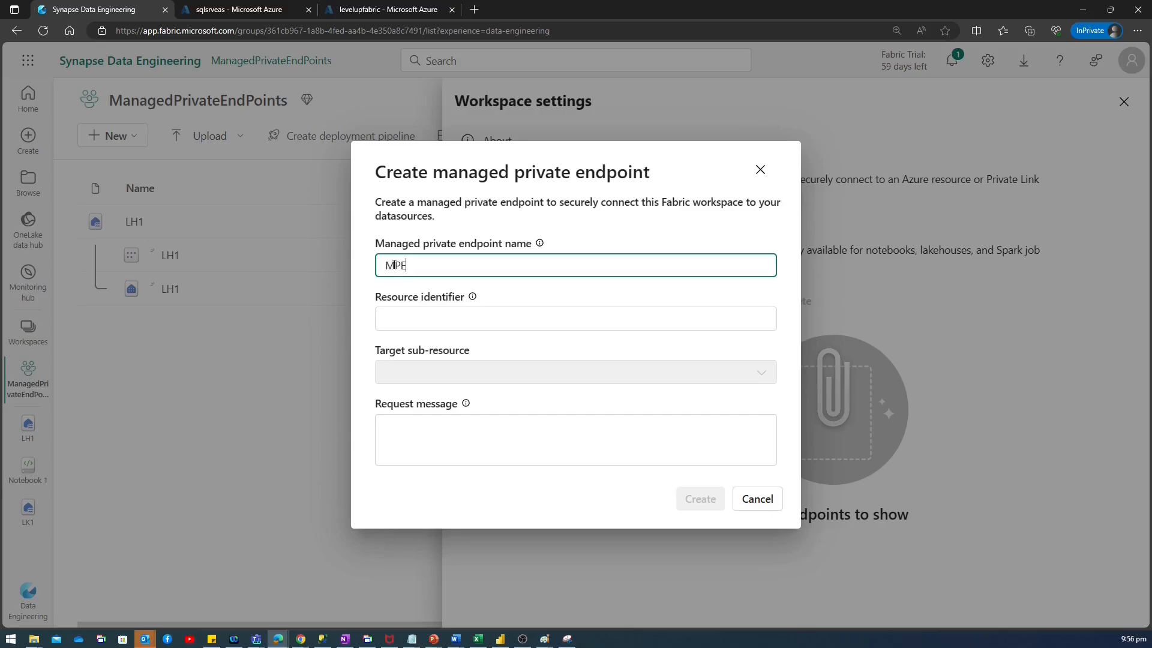
text(_Azure)
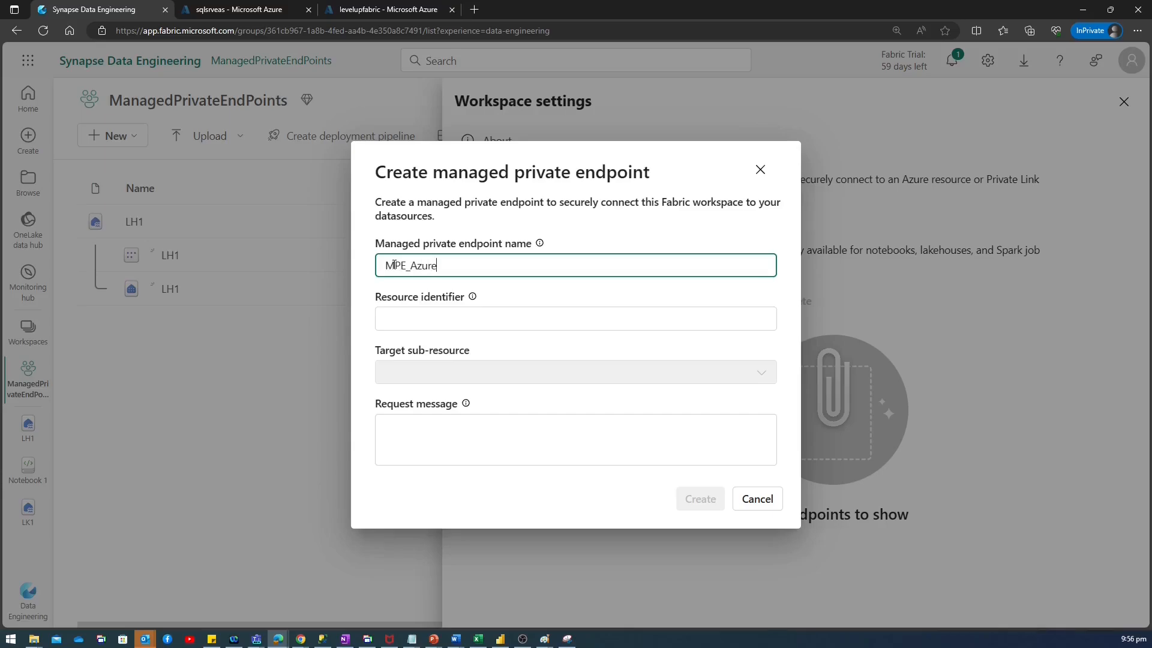
text(SQLDB)
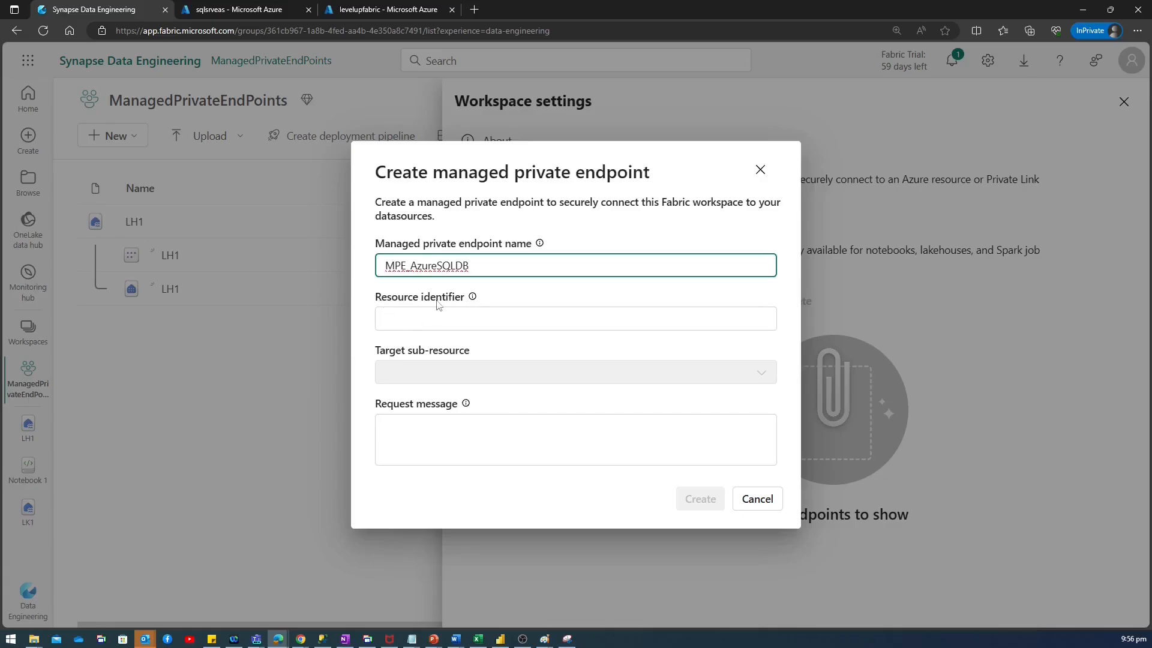
mouse_move(467, 304)
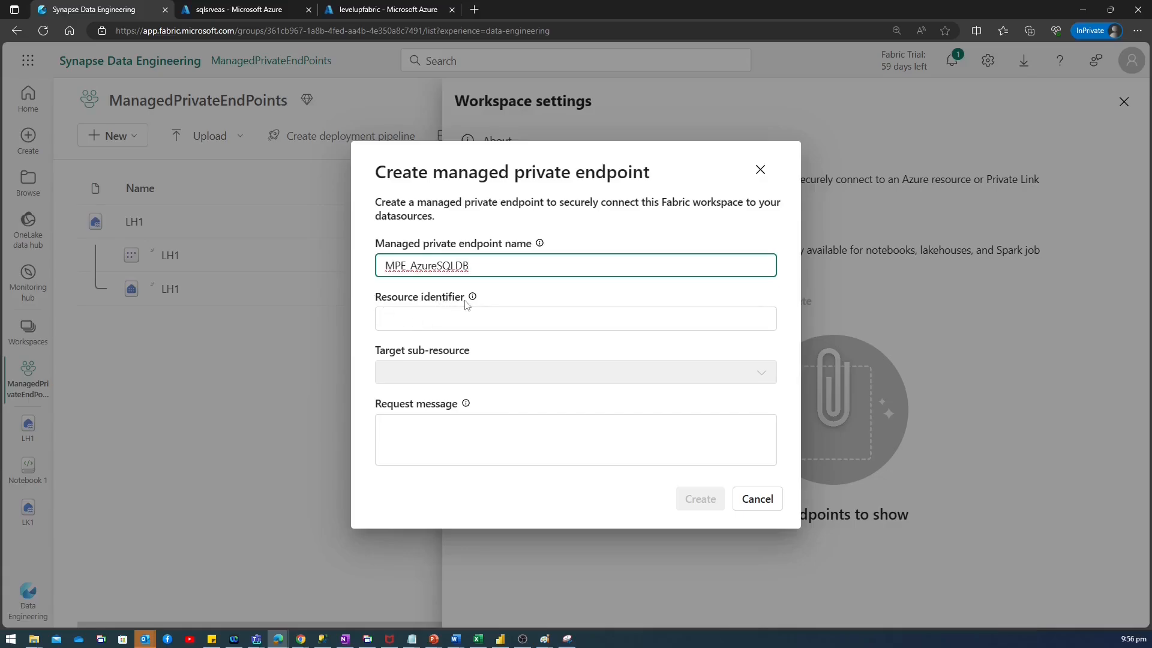
Step: Switch to the sqlsrveas SQL server's Properties page in the Azure portal
click(235, 9)
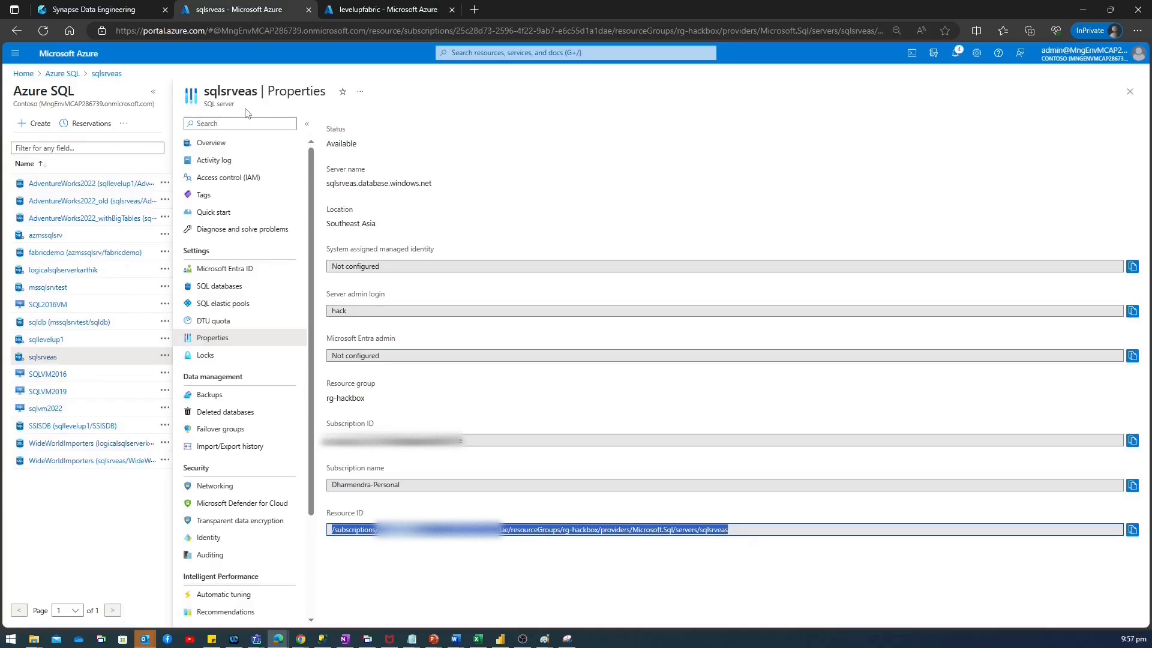
mouse_move(213, 356)
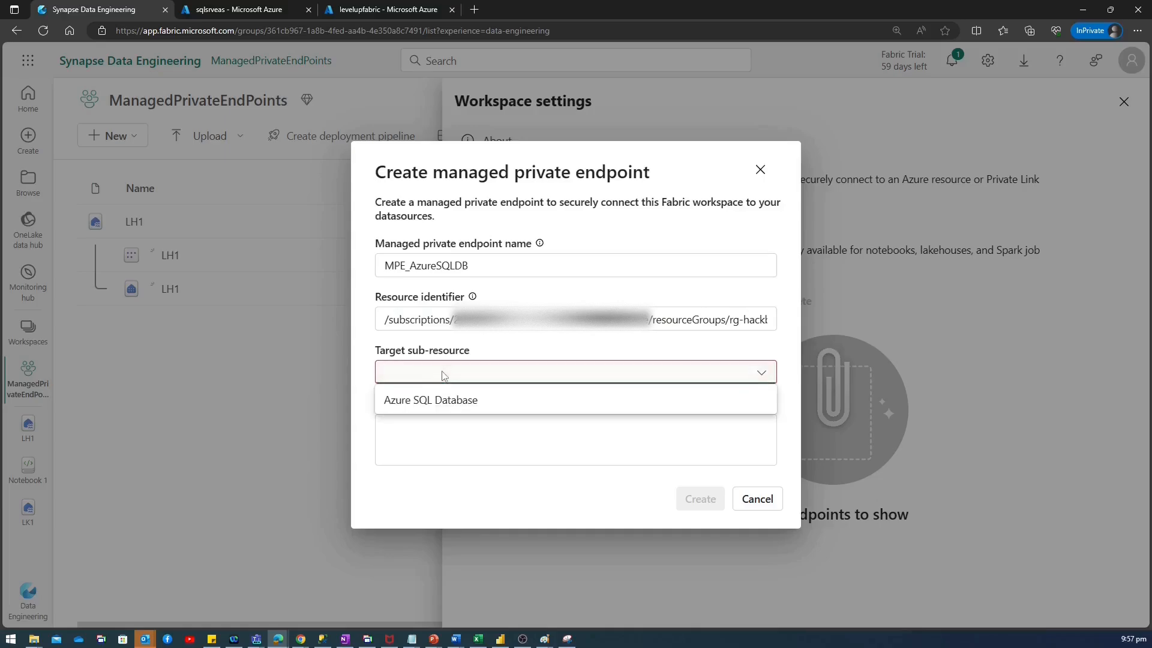
mouse_move(431, 404)
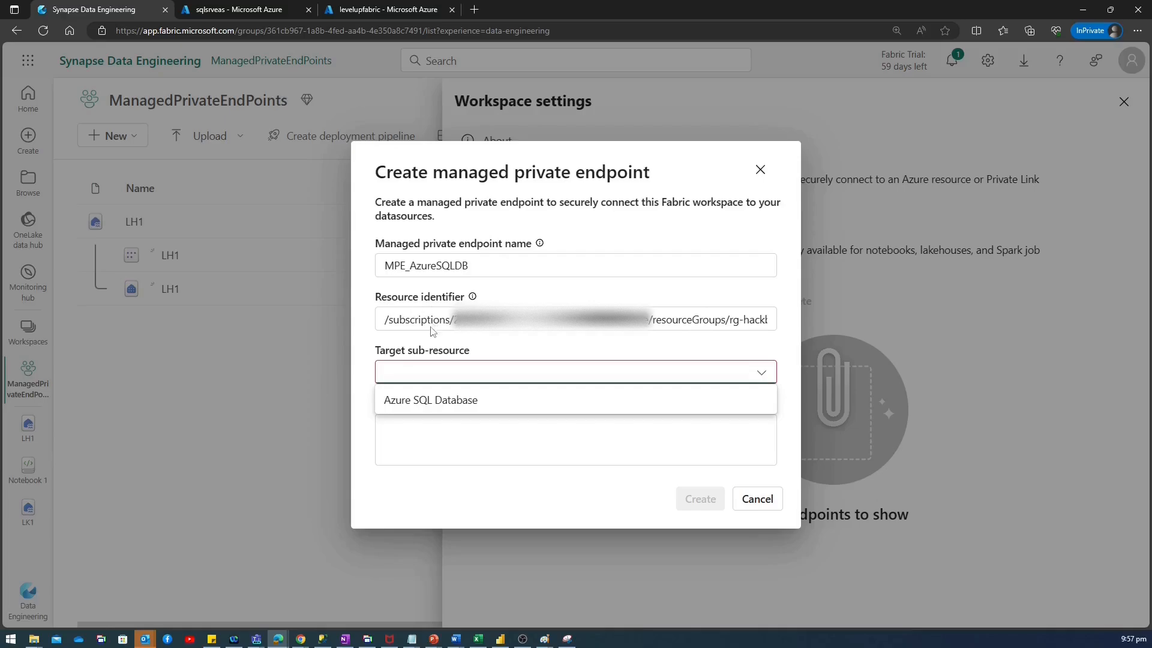
Step: Copy the levelupfabric storage account's resource ID and list the target sub-resource choices
click(386, 9)
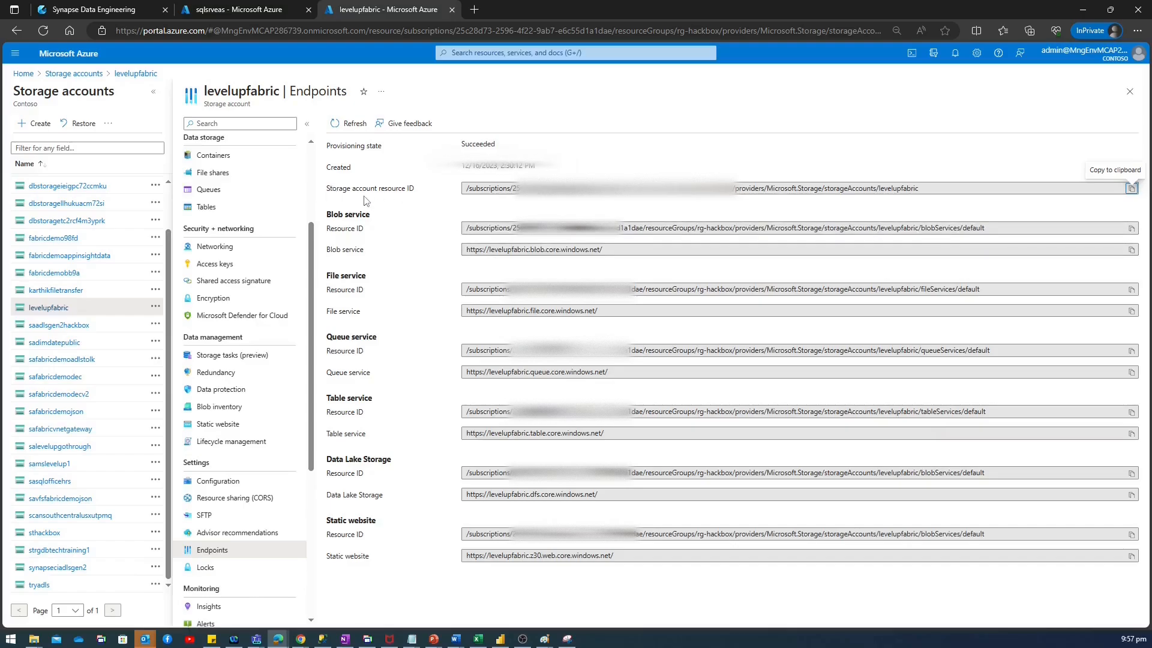
triple_click(734, 187)
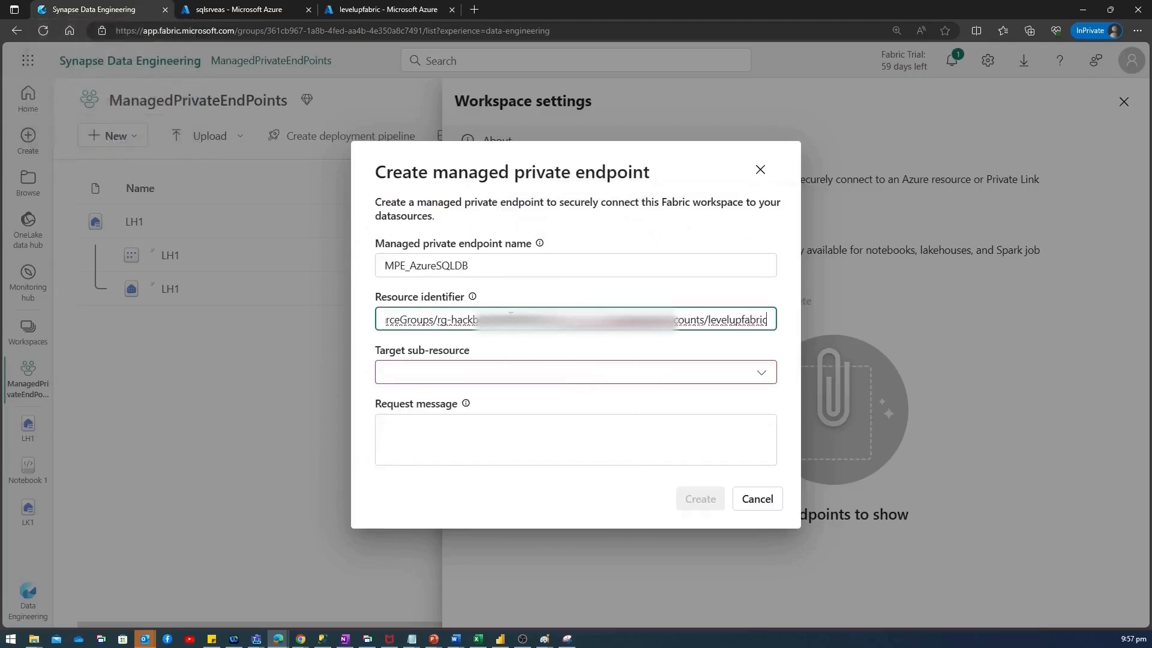
click(575, 372)
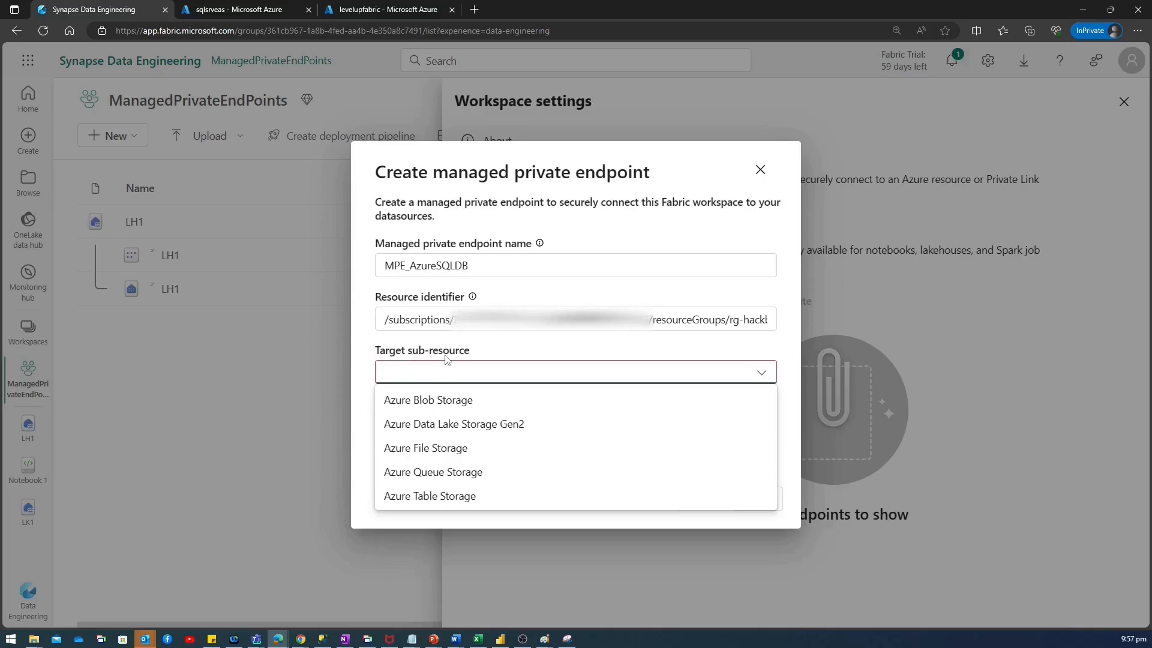
mouse_move(453, 399)
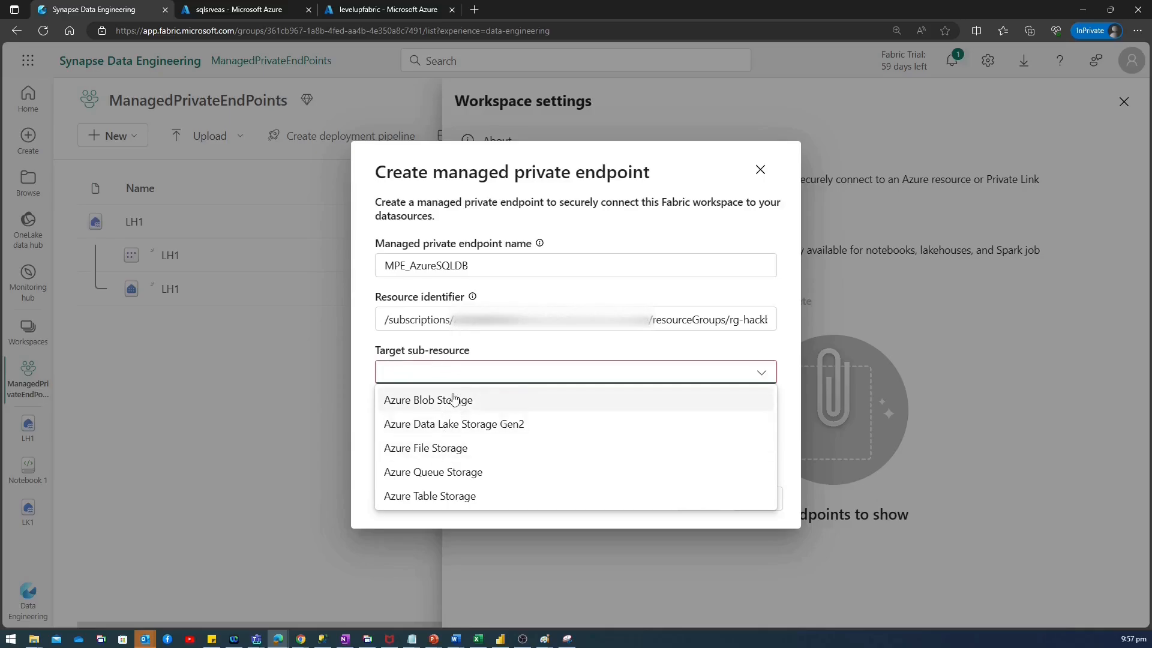
mouse_move(425, 447)
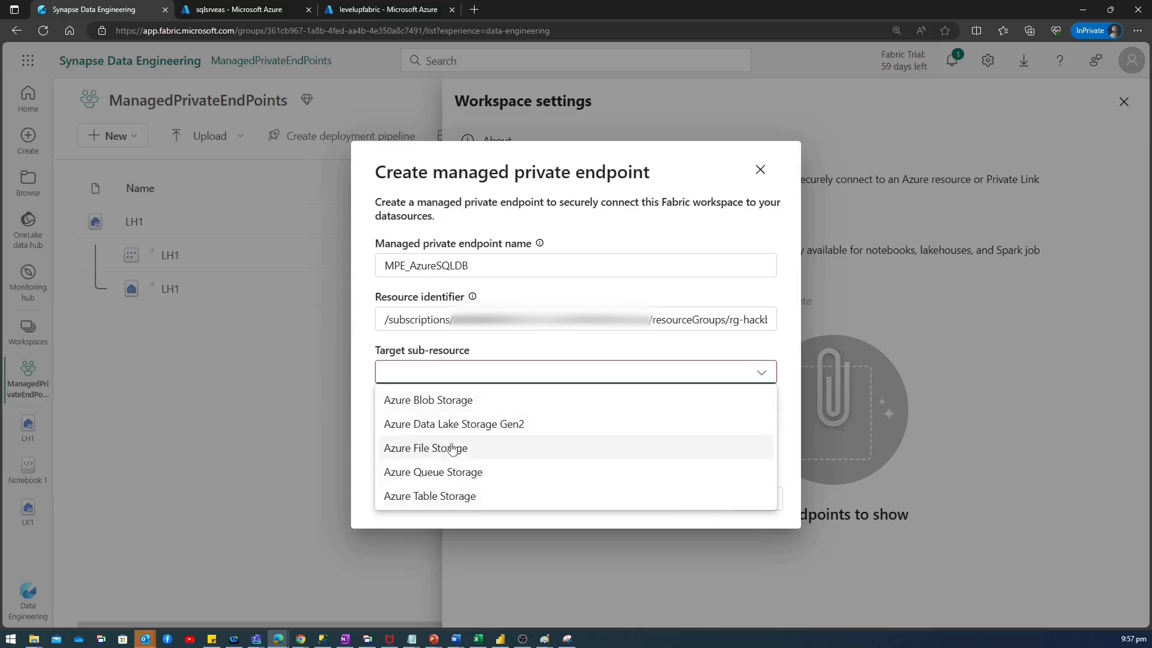
mouse_move(499, 424)
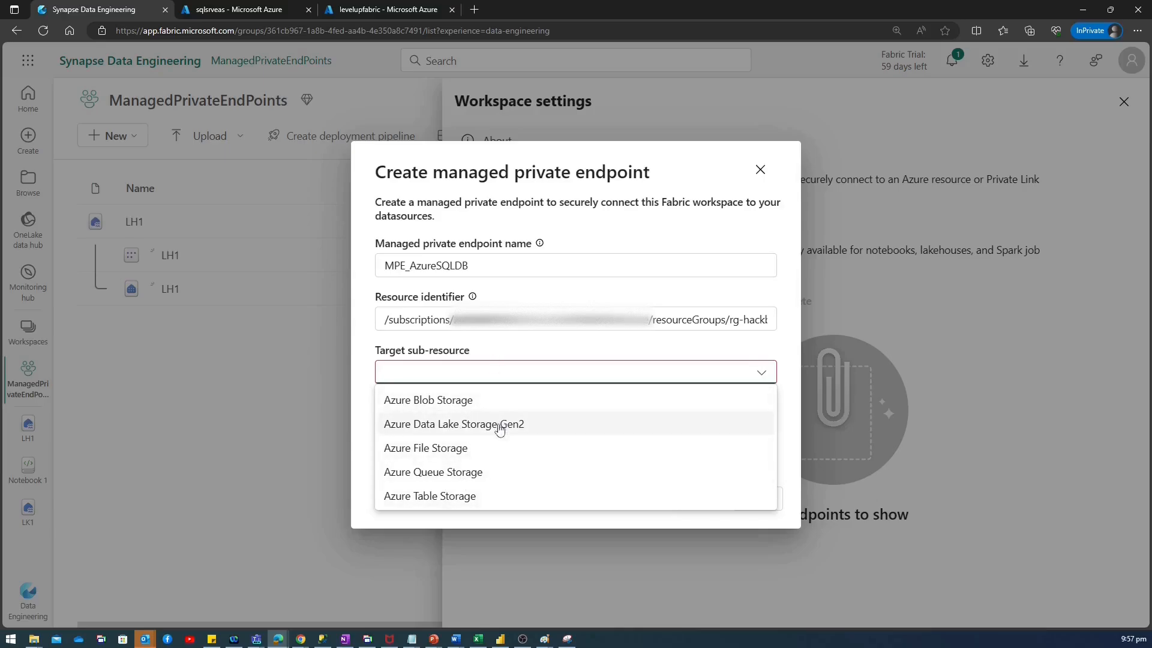
mouse_move(274, 16)
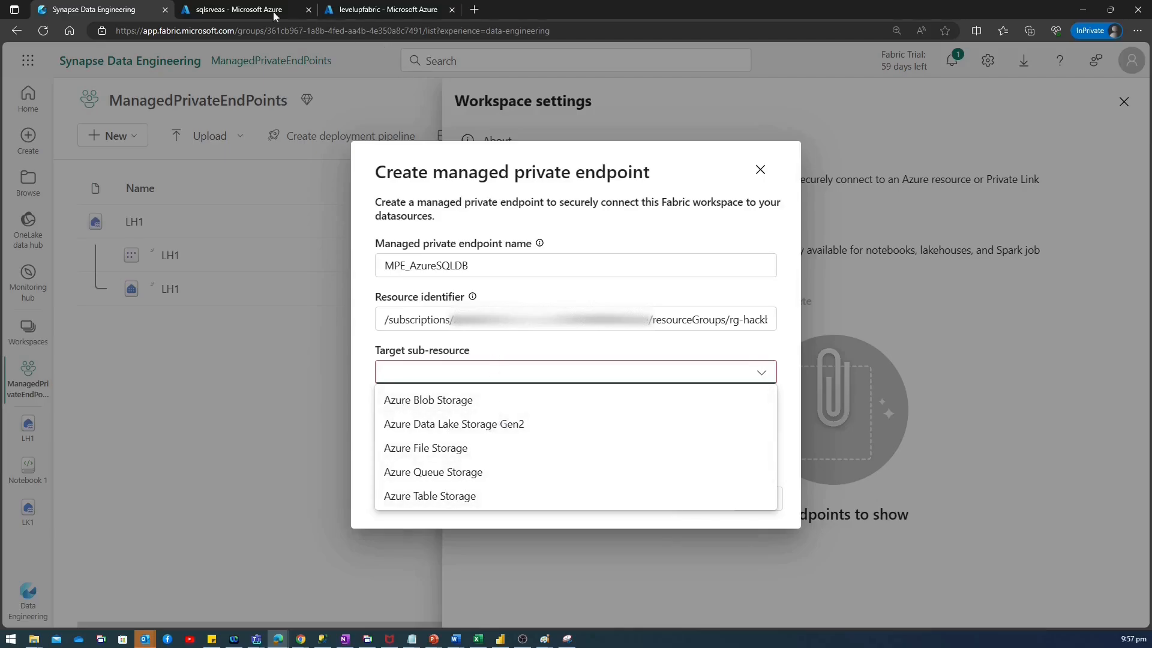
Step: Target sqlsrveas's Azure SQL Database sub-resource with message 'Connect to Azure Logical Server "sqlsrveas" using Private Endpoint'
click(236, 9)
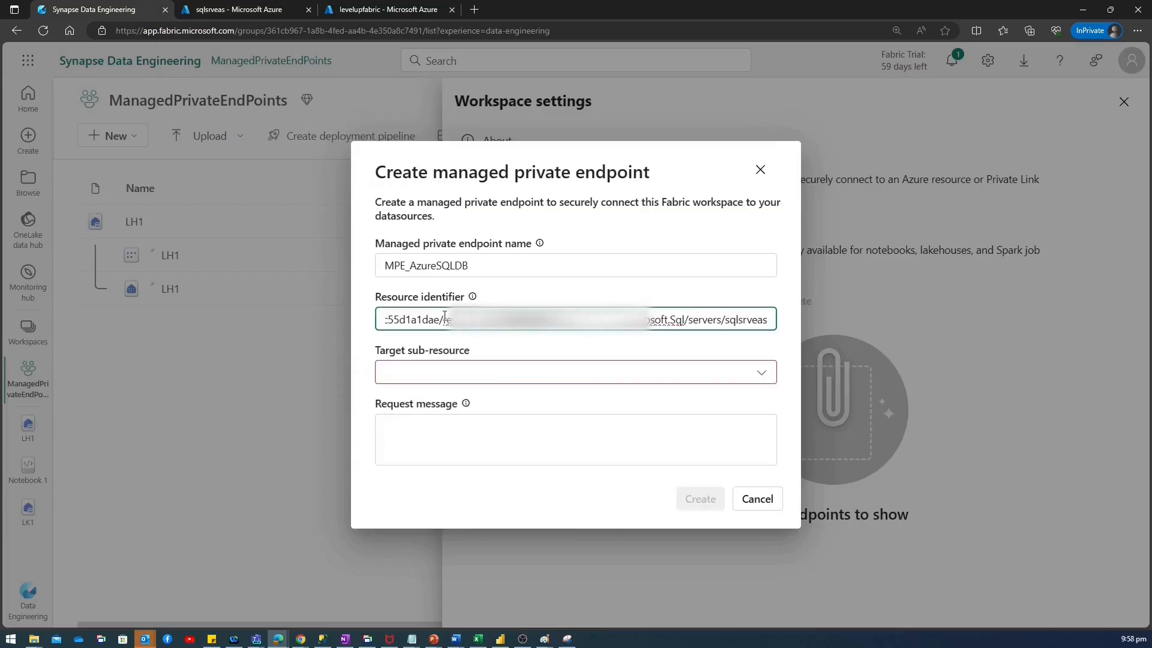
click(575, 372)
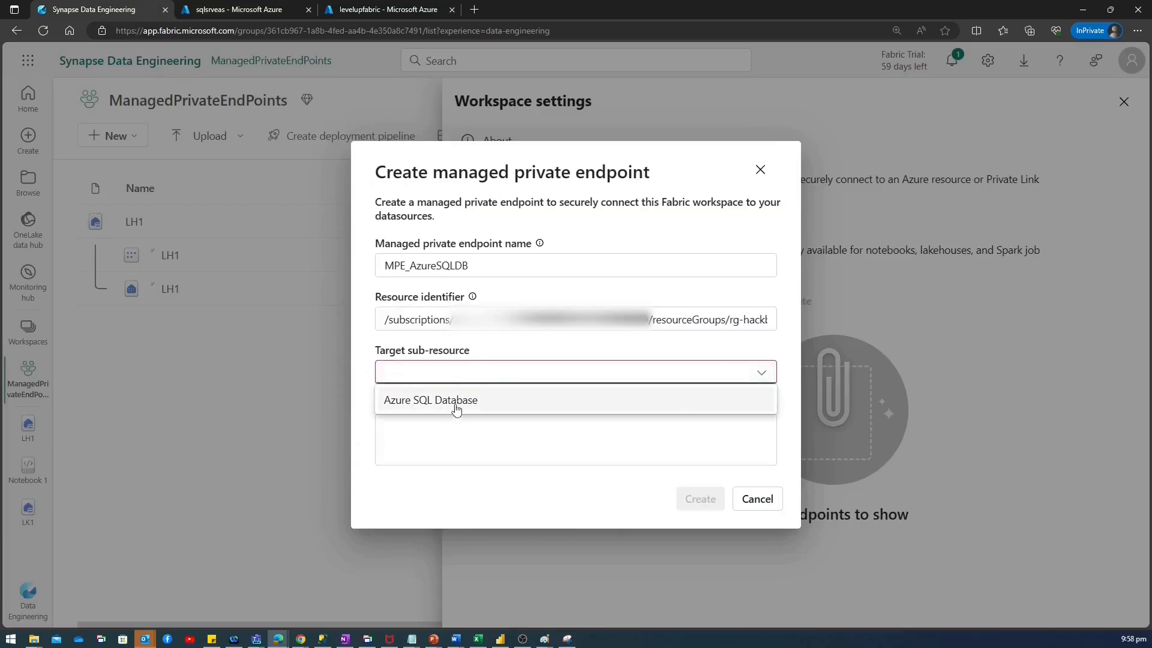
click(431, 400)
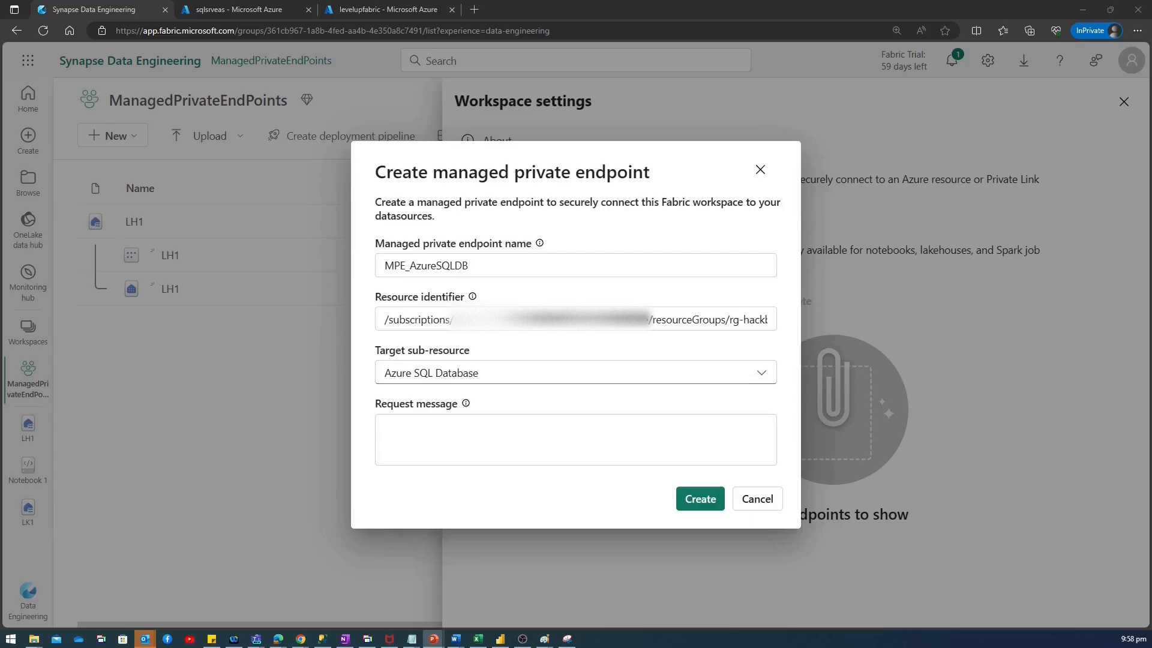
click(575, 439)
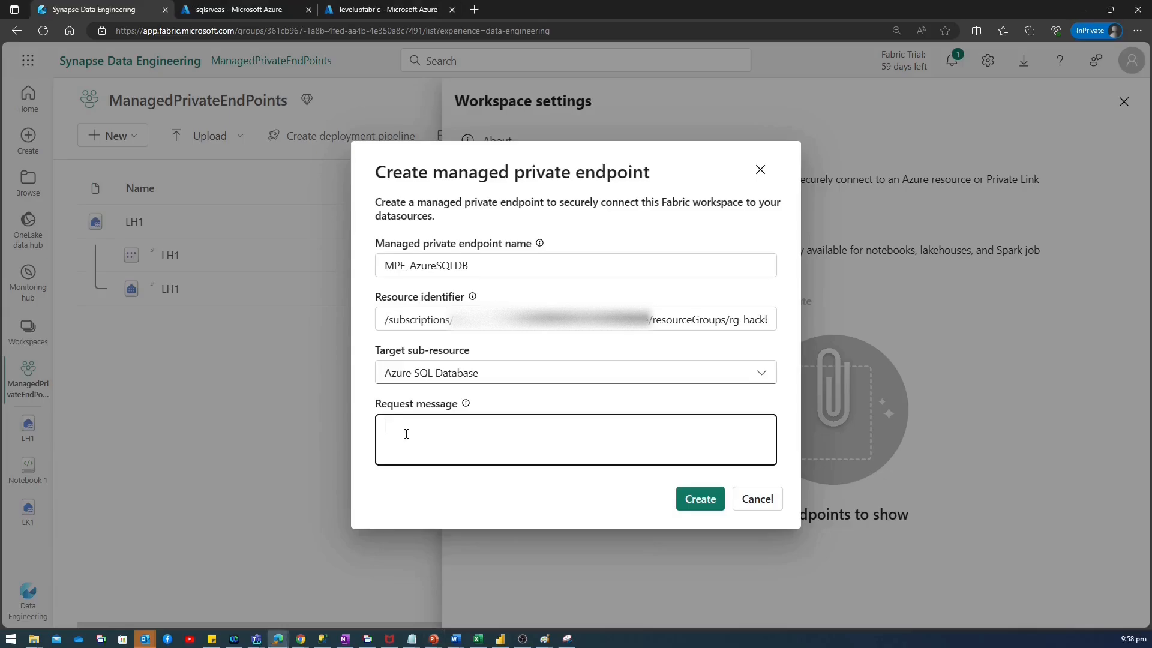
text(Connect to Azure Logical Server "sqlsrveas" using Private Endpoint)
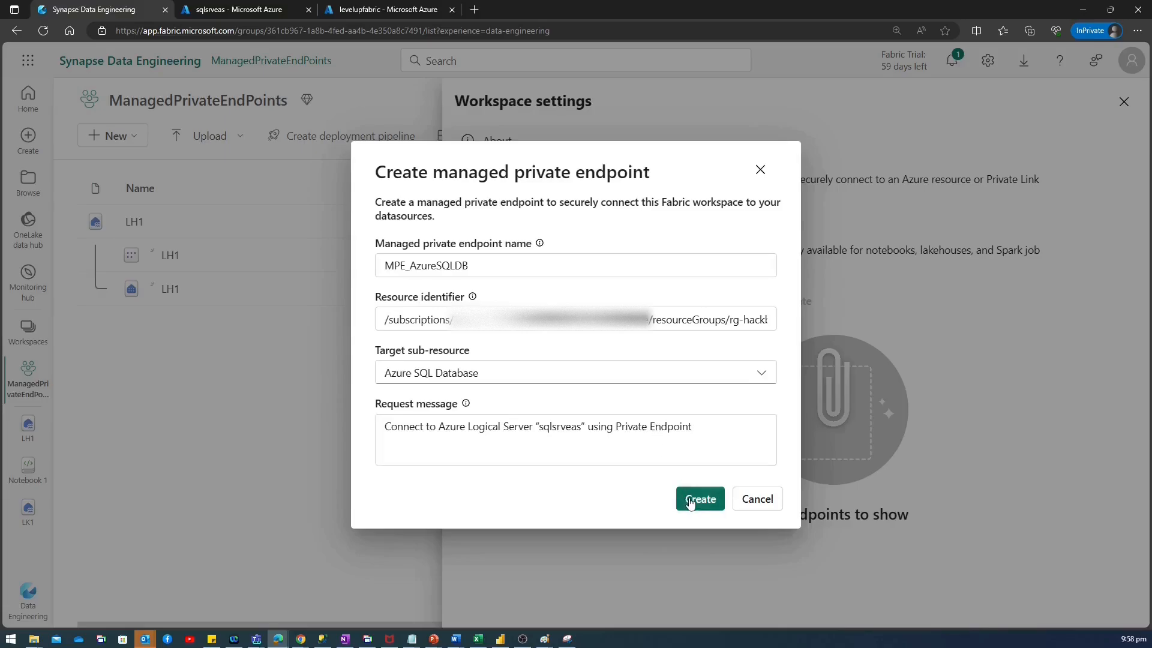
Step: Create MPE_AzureSQLDB and refresh the endpoint list until it shows Provisioning
click(698, 498)
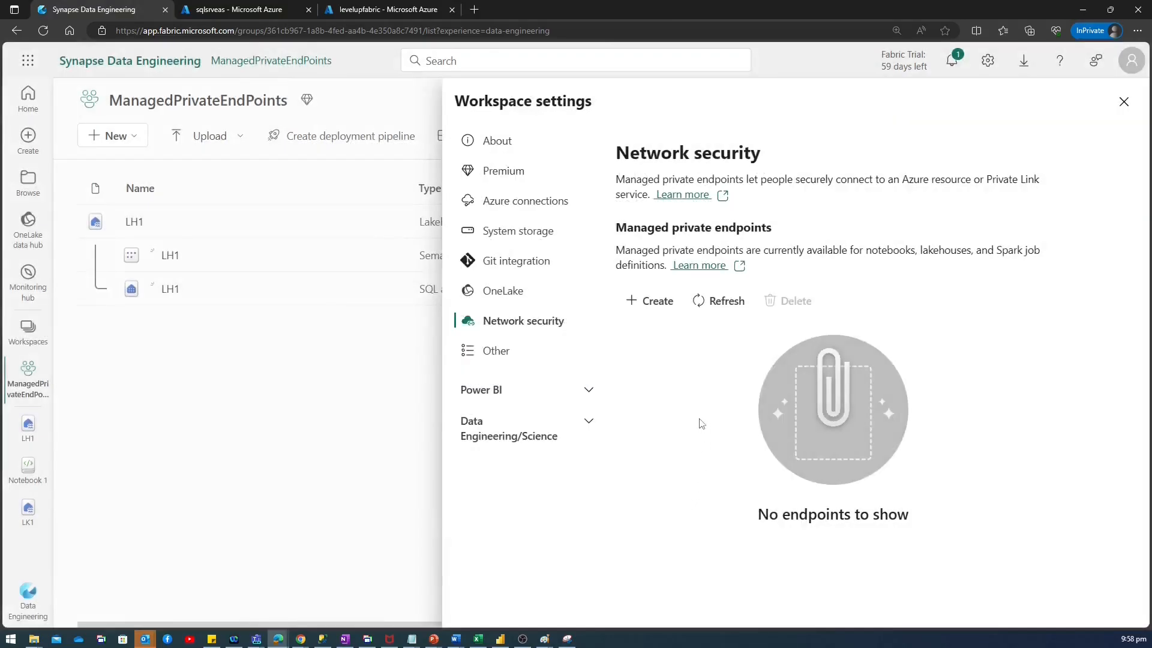
click(726, 300)
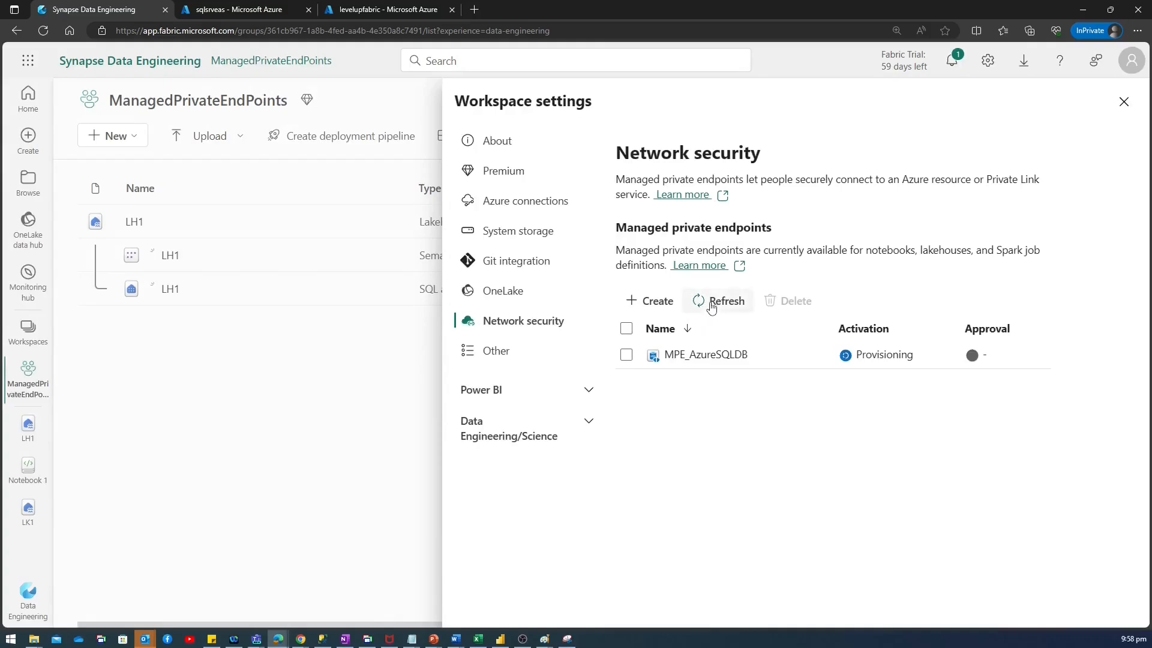
click(726, 301)
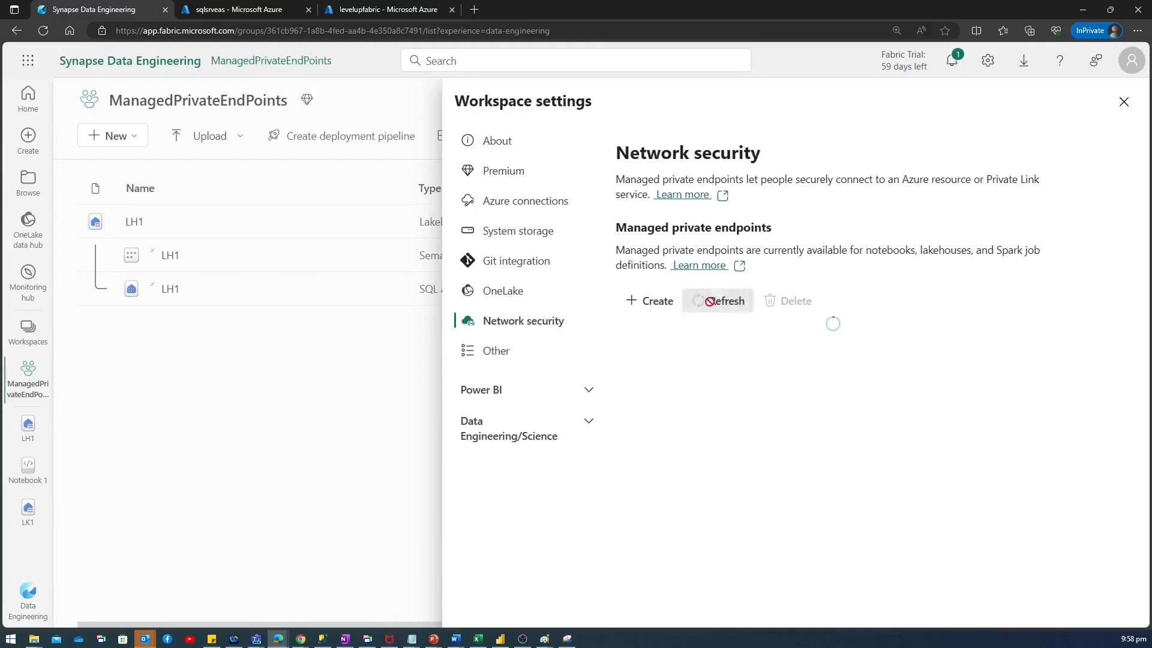
click(717, 300)
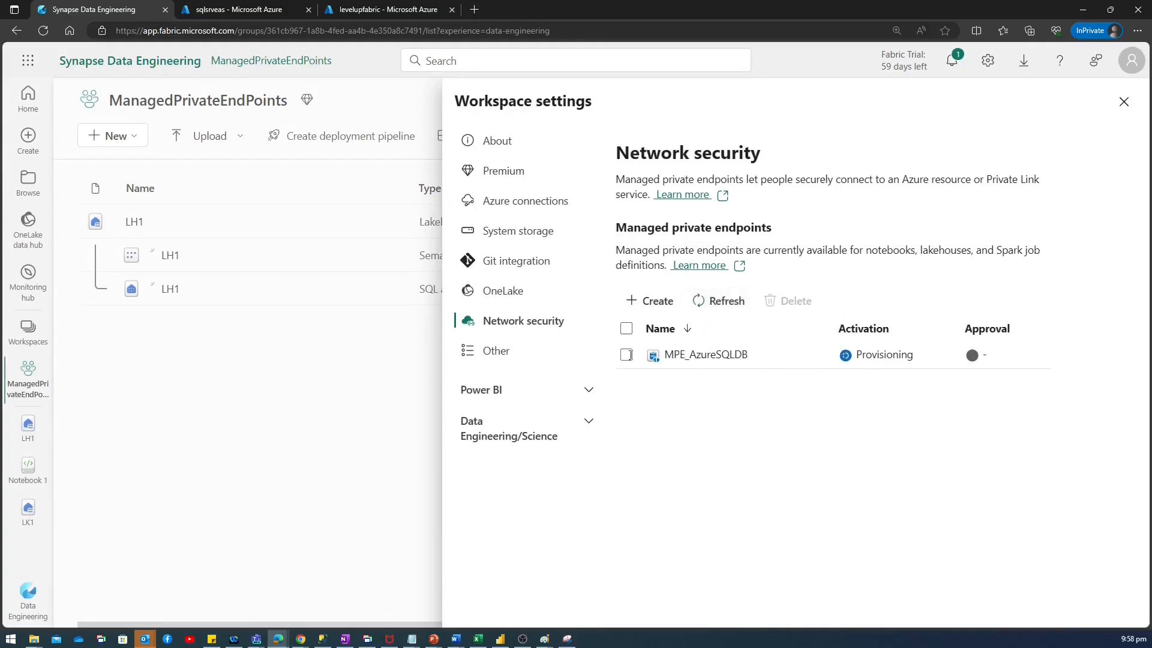
click(243, 10)
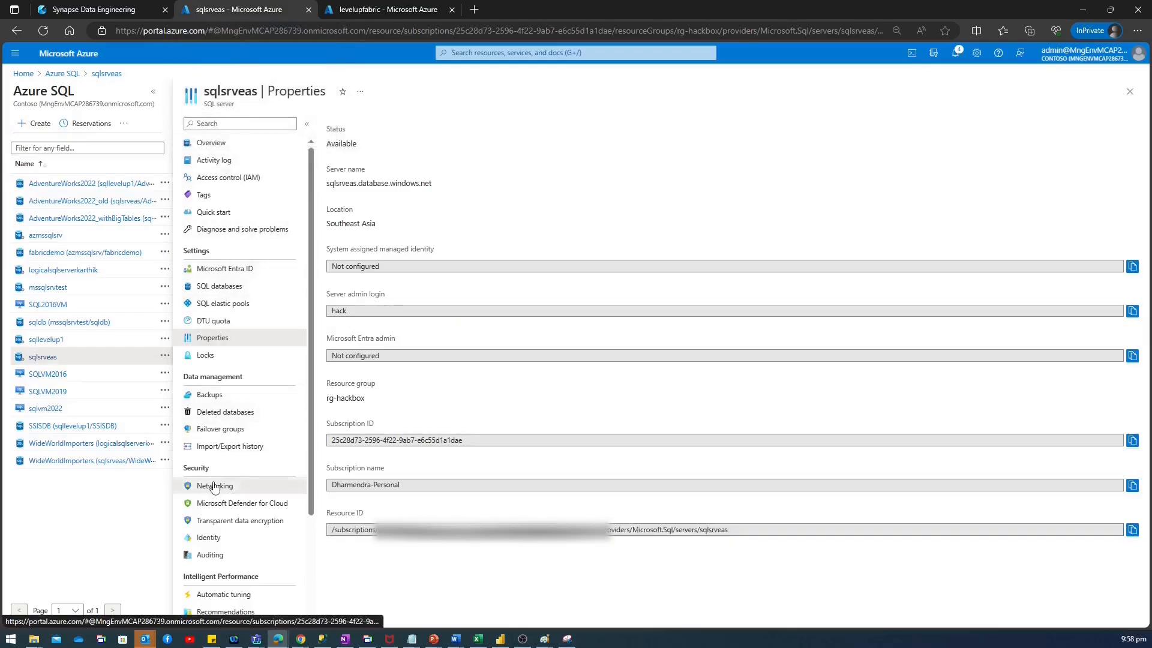
Step: Disable public network access on the sqlsrveas server and save
click(214, 485)
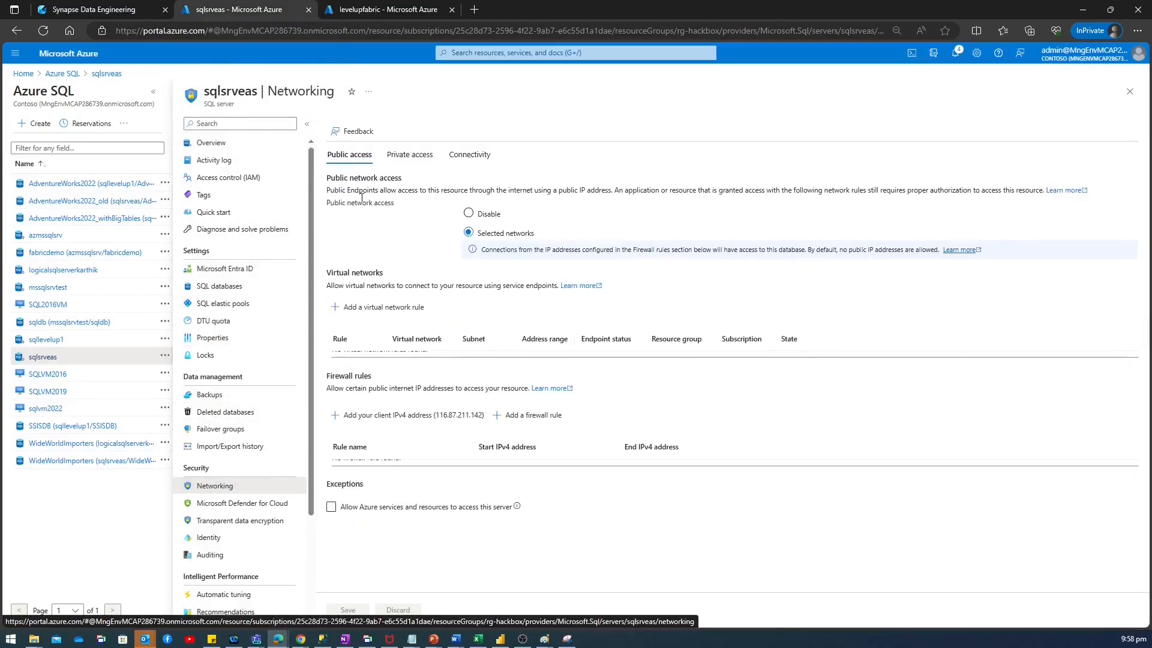
click(468, 213)
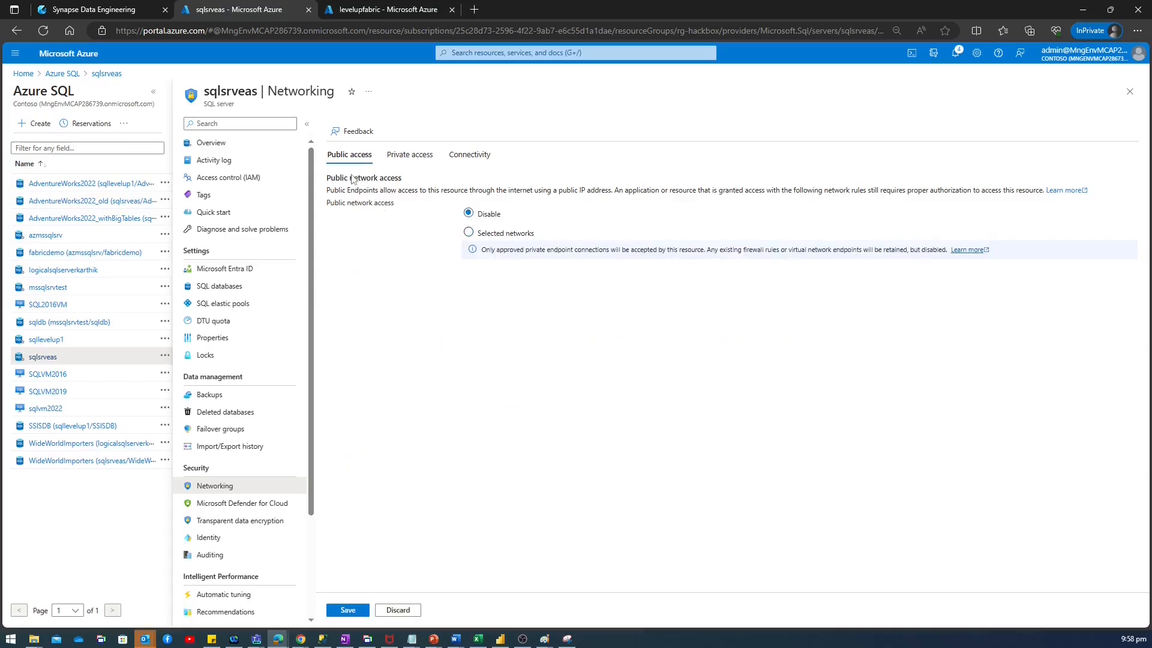
click(346, 610)
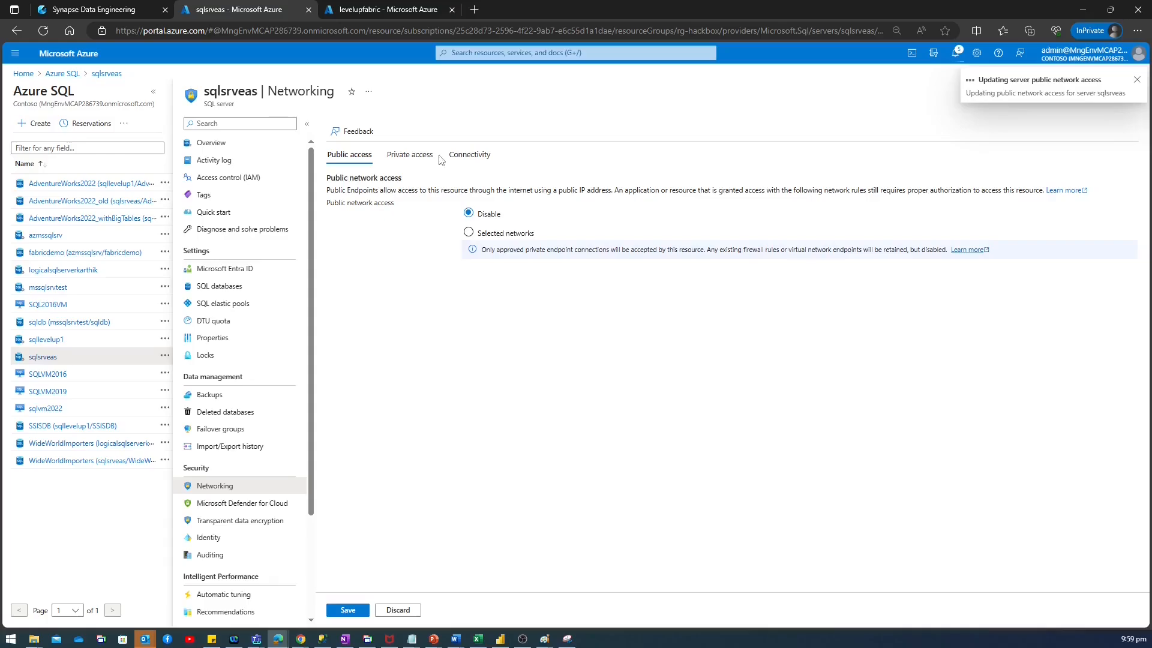
Step: Show the server's private access connections, confirming the pending Fabric endpoint
click(409, 154)
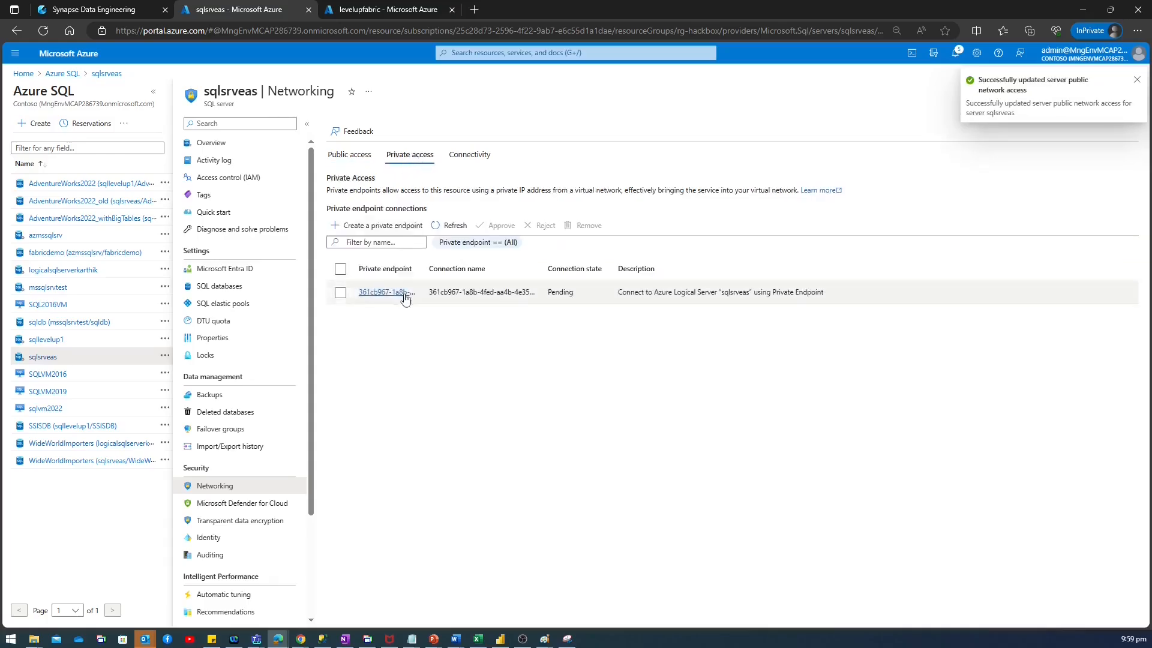
mouse_move(386, 291)
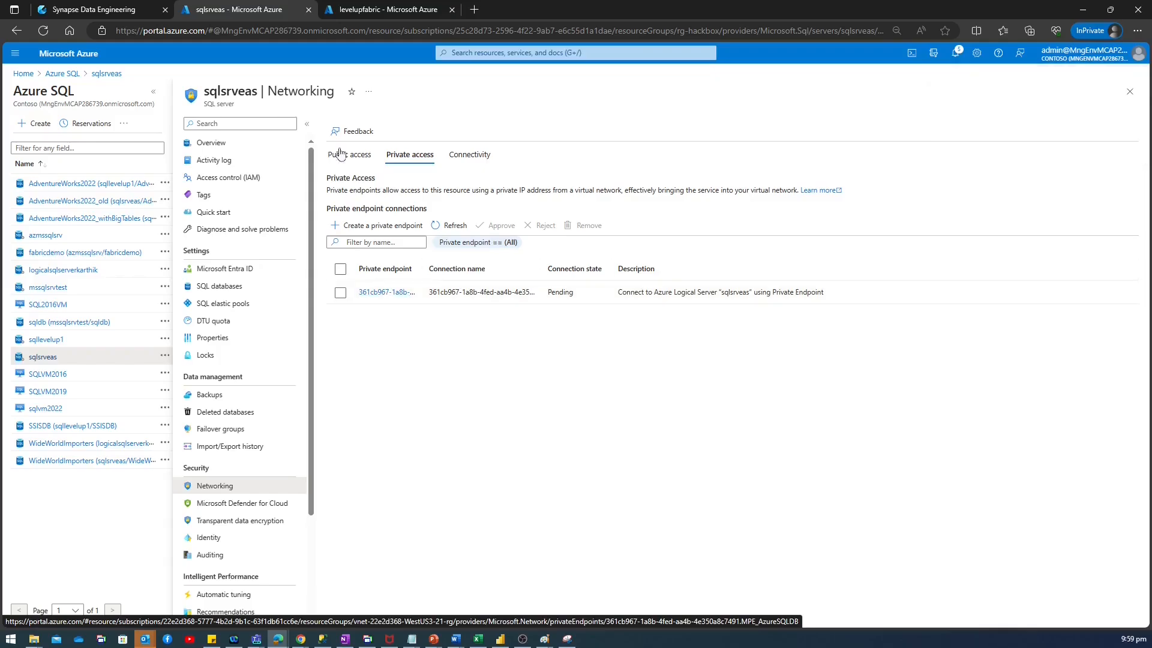
click(88, 10)
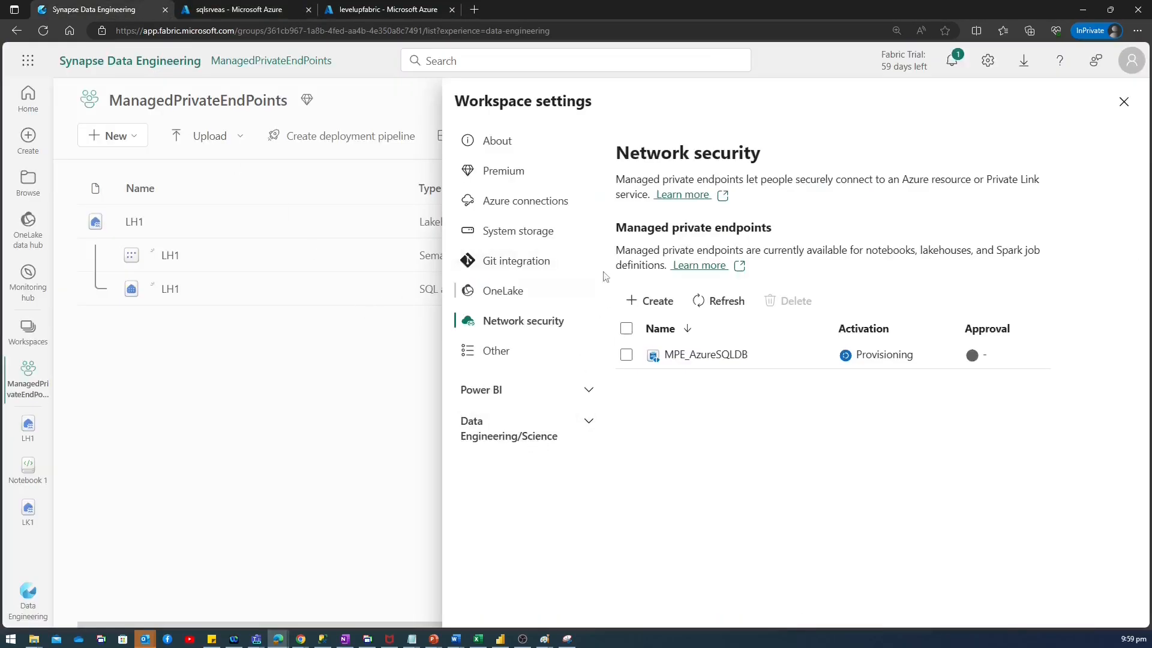
click(243, 10)
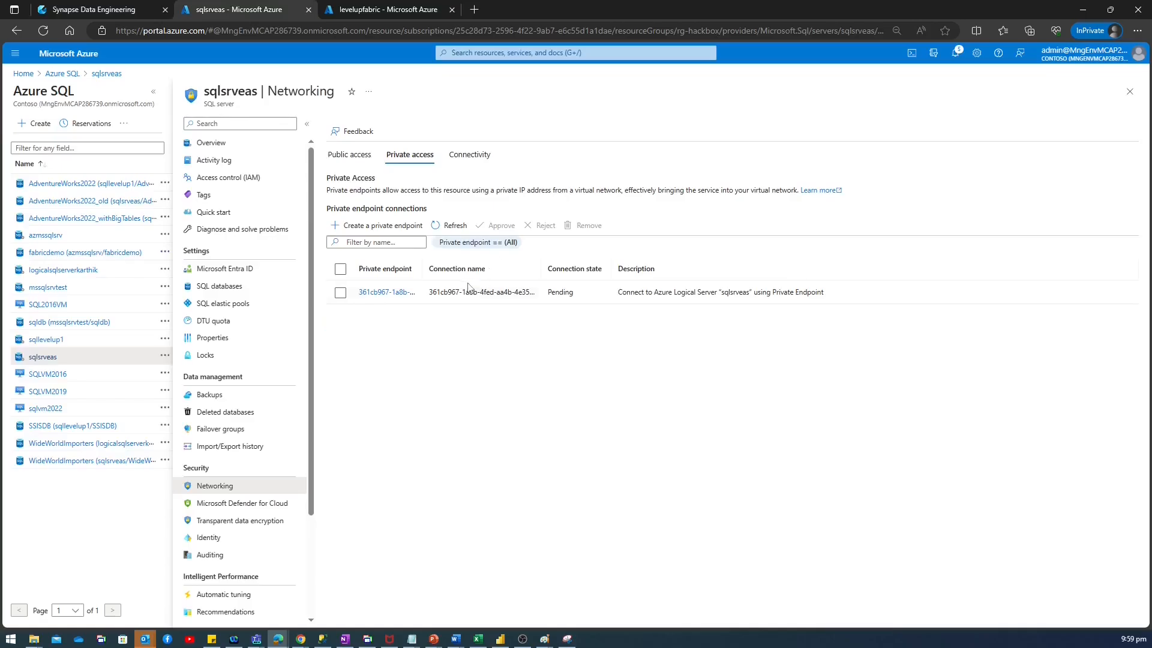
mouse_move(468, 328)
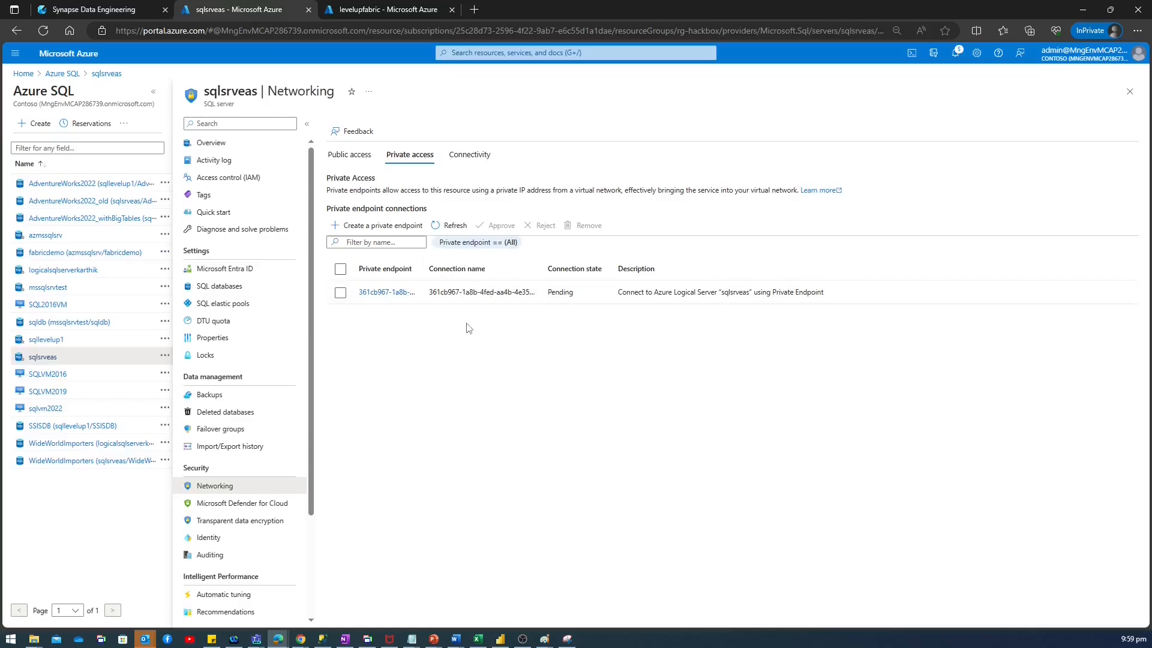
mouse_move(387, 292)
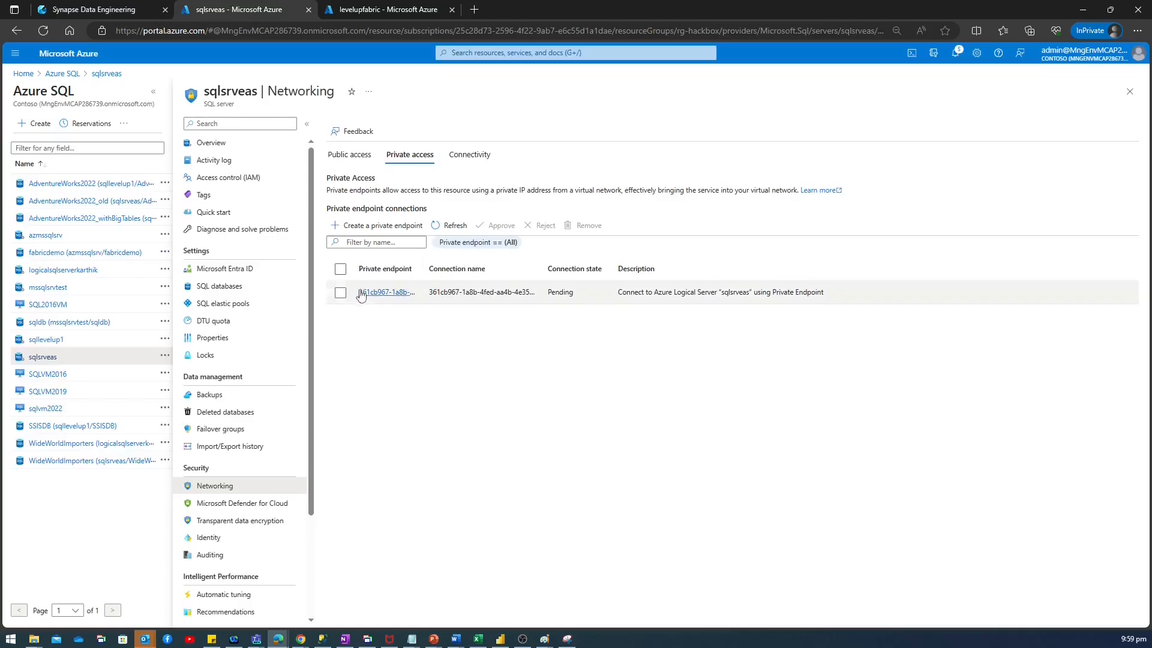
Step: Approve the Fabric connection with note 'This endpoint is connecting to workspace ManagedPrivateEndPoint lakehouse LH1'
click(340, 292)
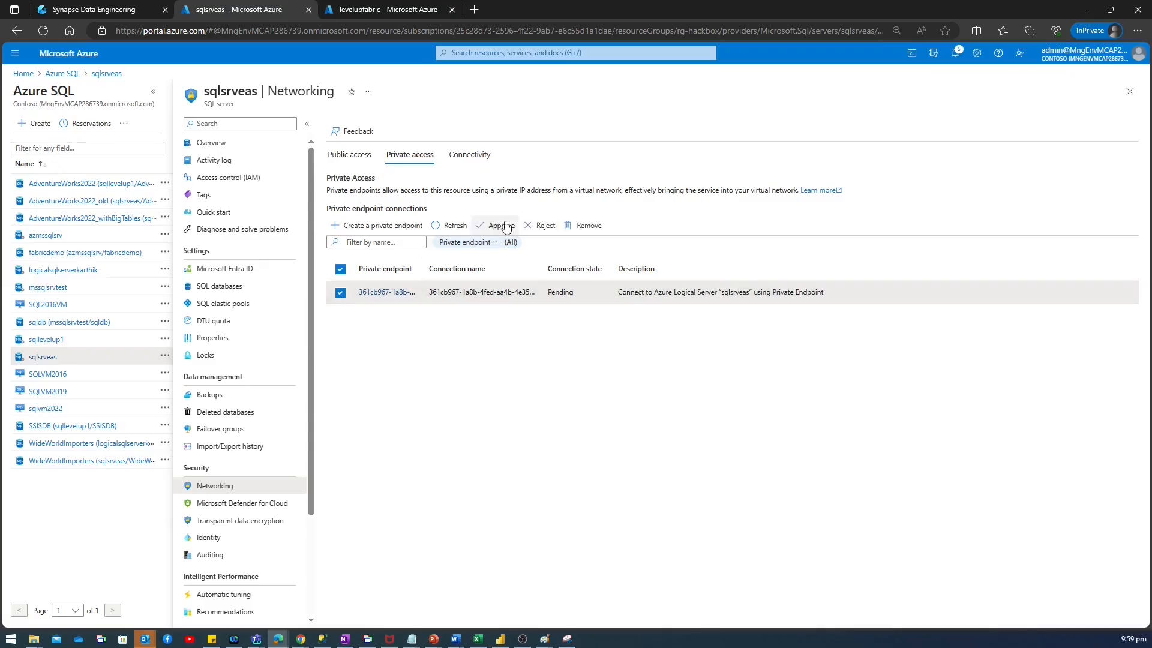
click(501, 225)
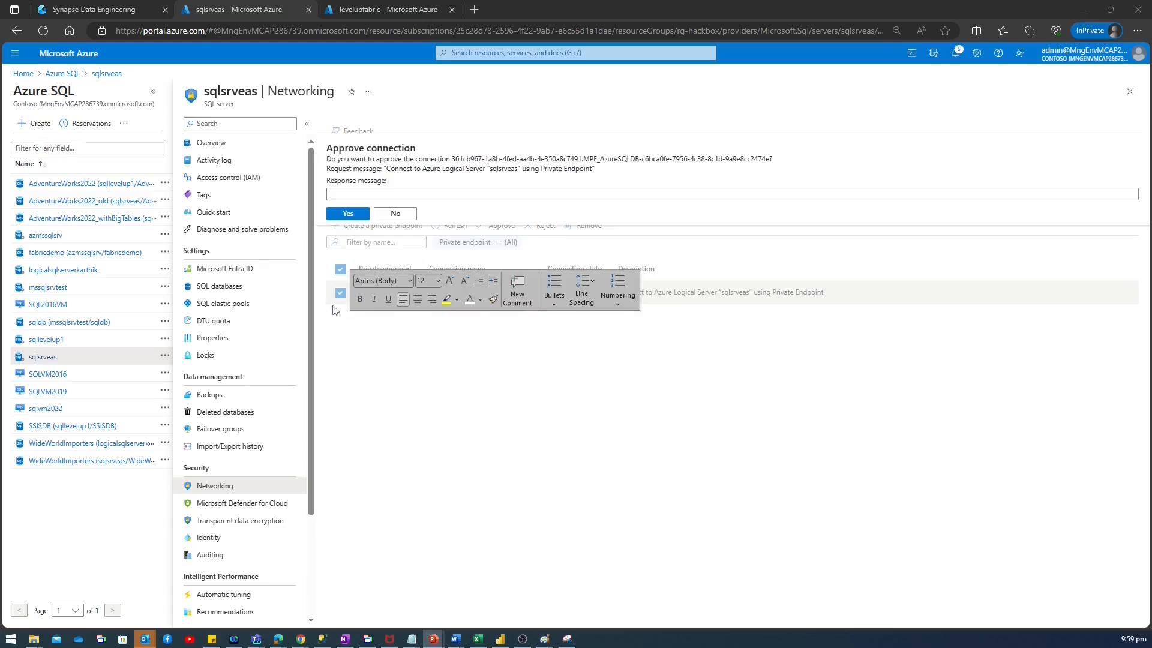
text(This endpoint is connecting to workspace ManagedPrivateEndPoint lakehouse LH1)
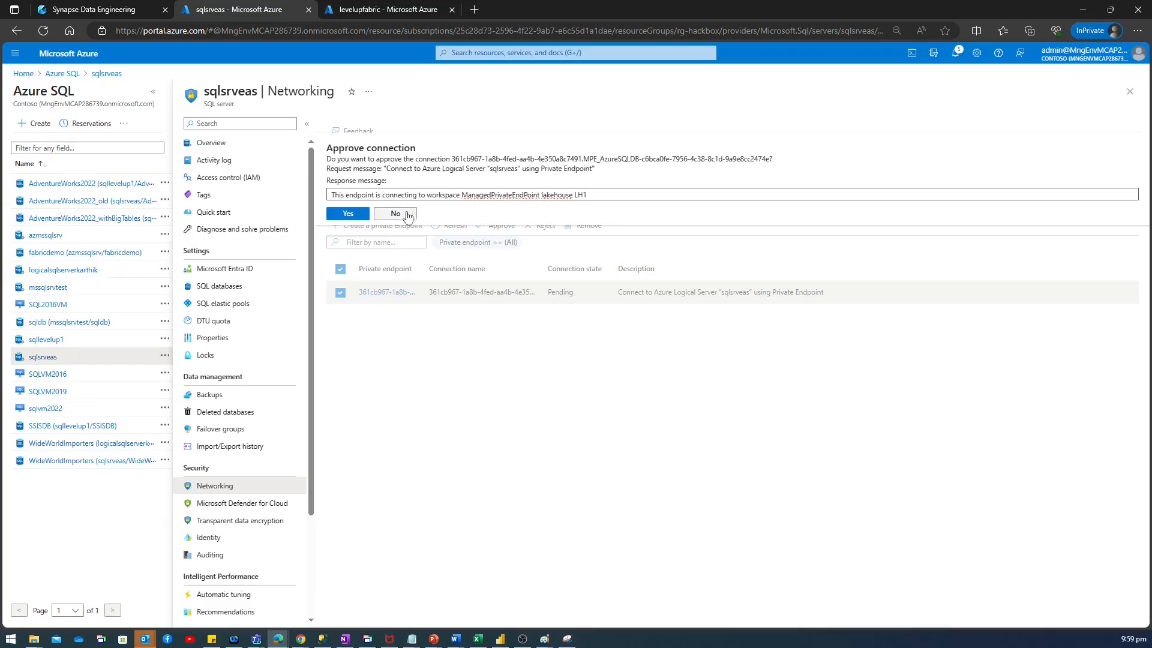
click(346, 213)
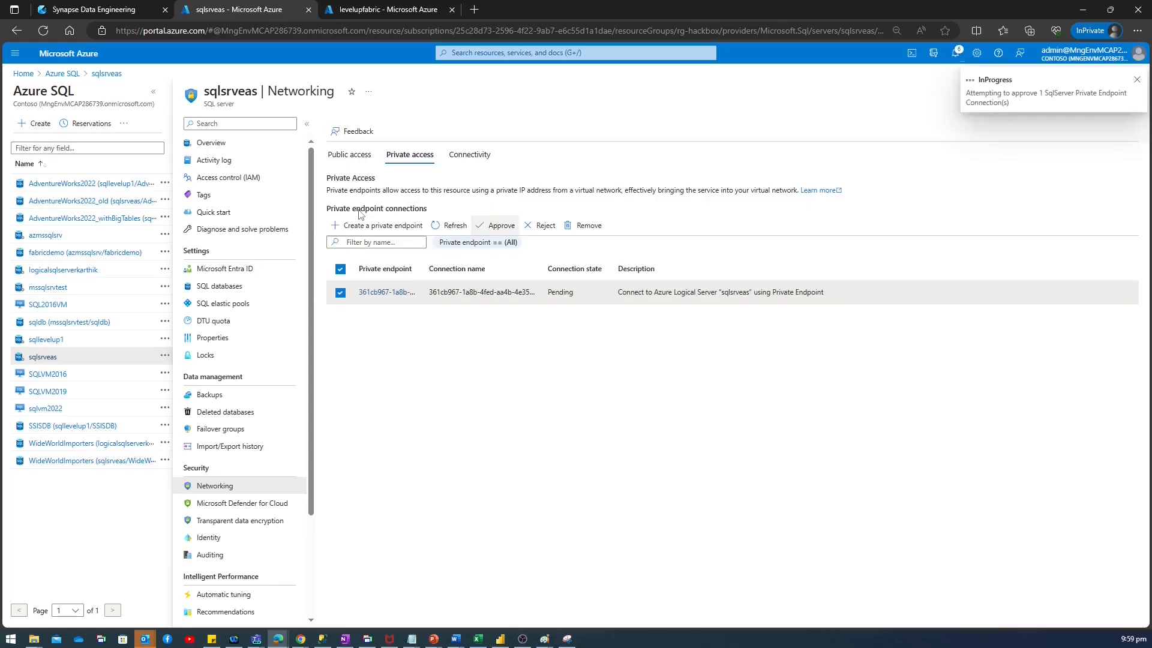
click(498, 225)
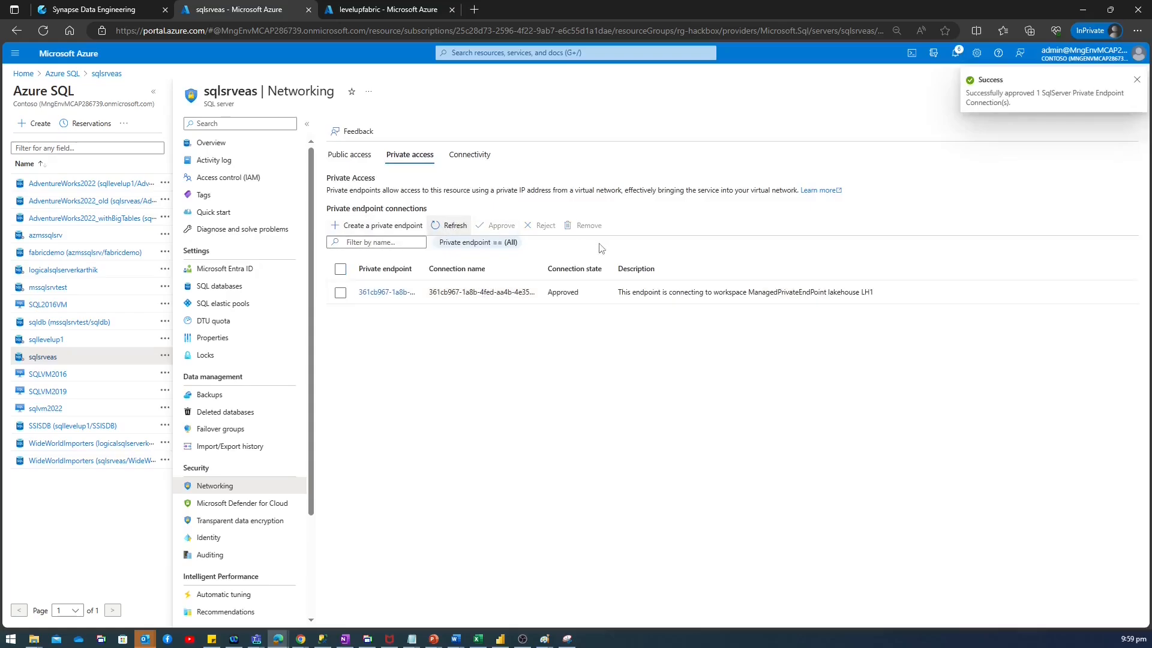
mouse_move(575, 313)
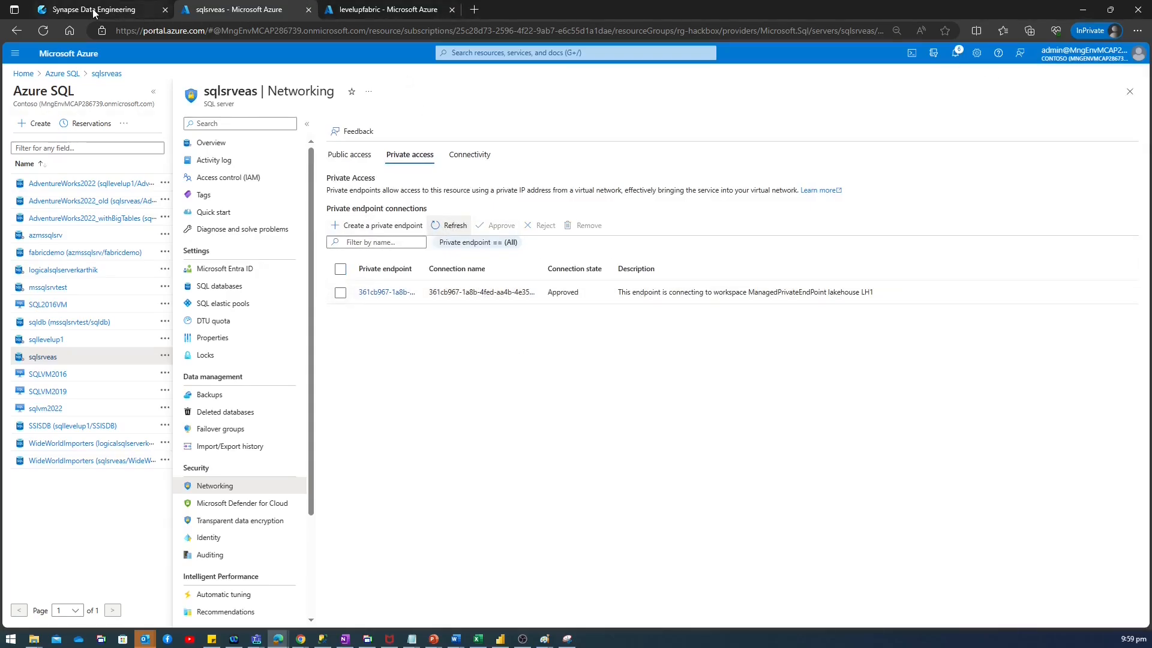
Step: Refresh the endpoint list until MPE_AzureSQLDB shows Activation Succeeded and Approval Approved
click(96, 10)
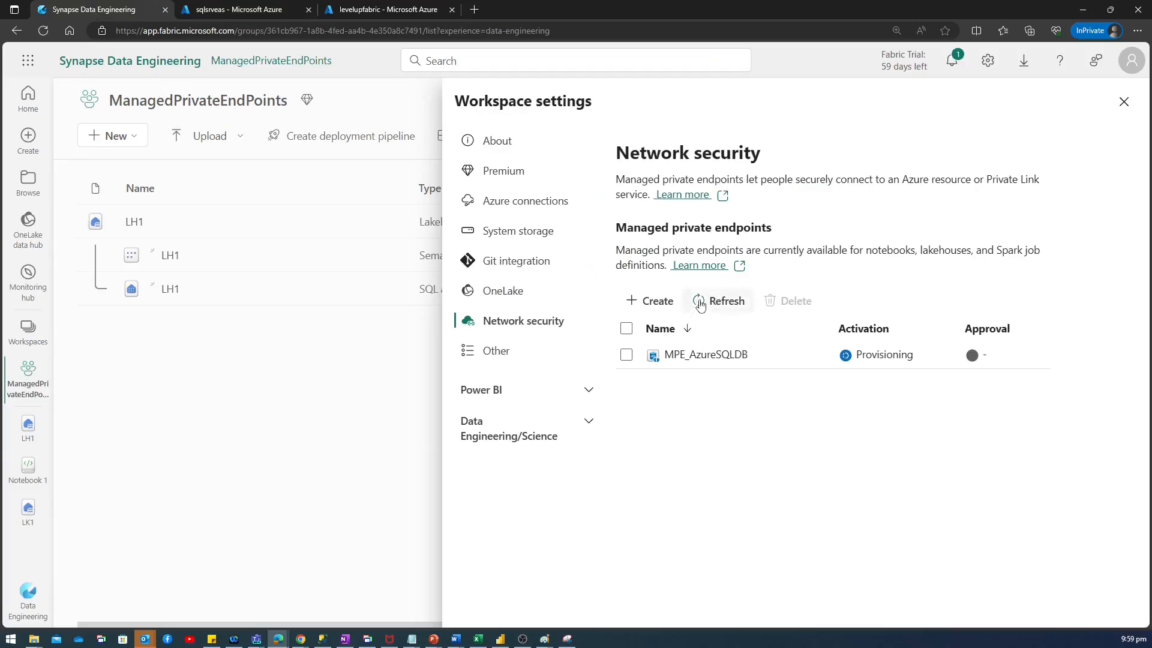
click(726, 301)
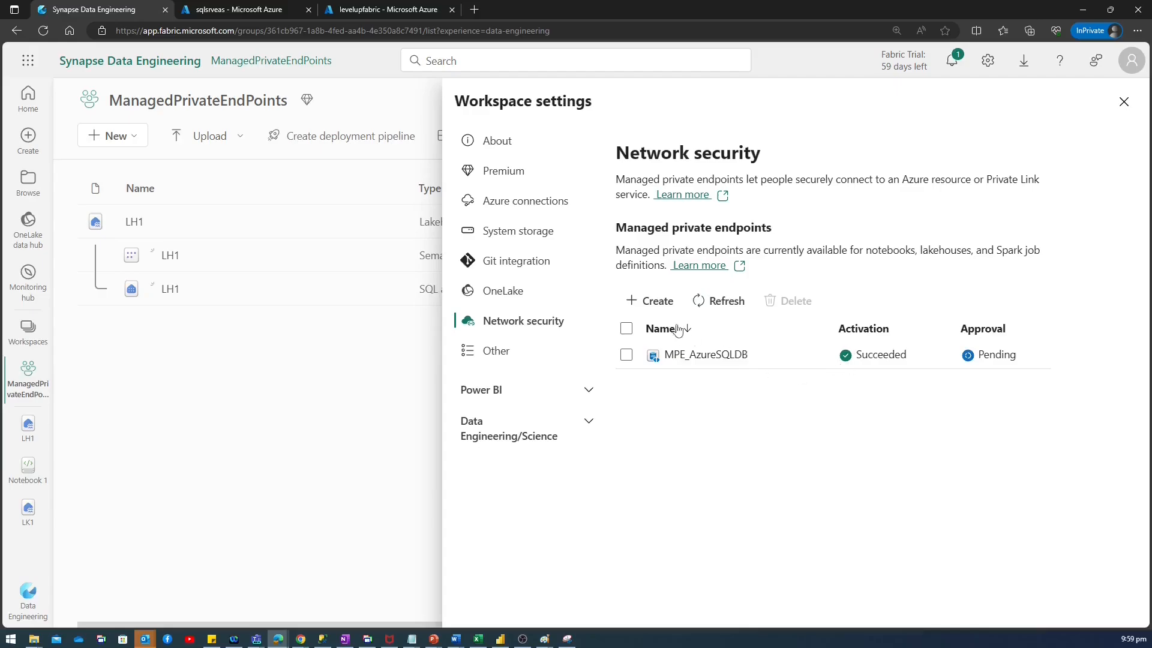
mouse_move(981, 351)
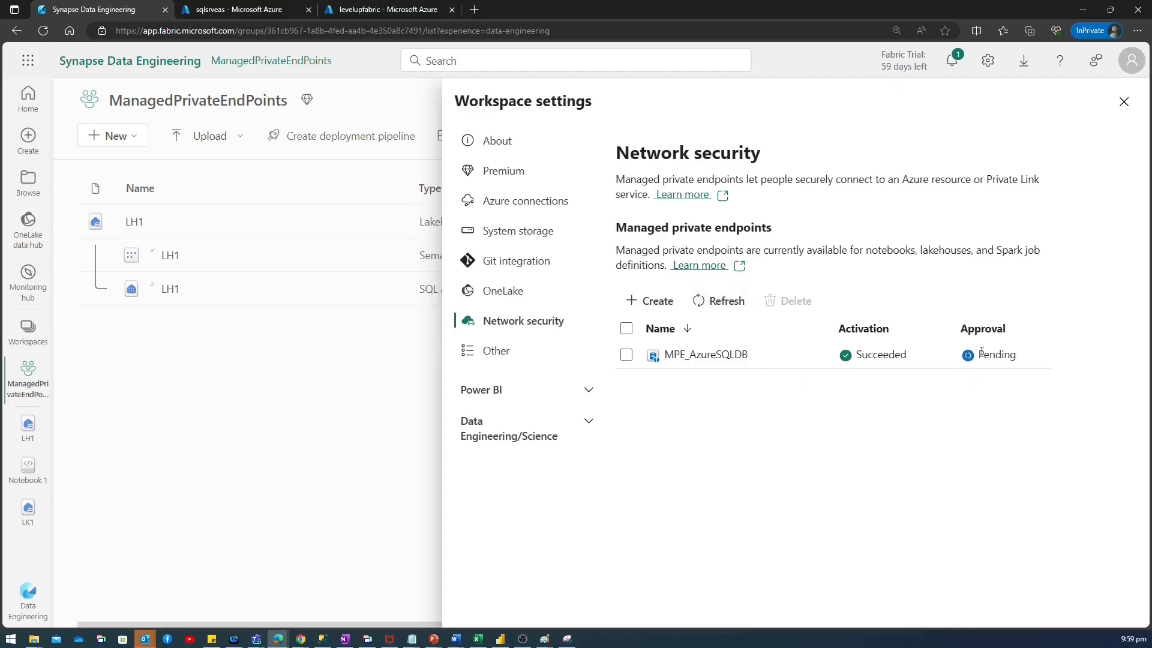
mouse_move(986, 355)
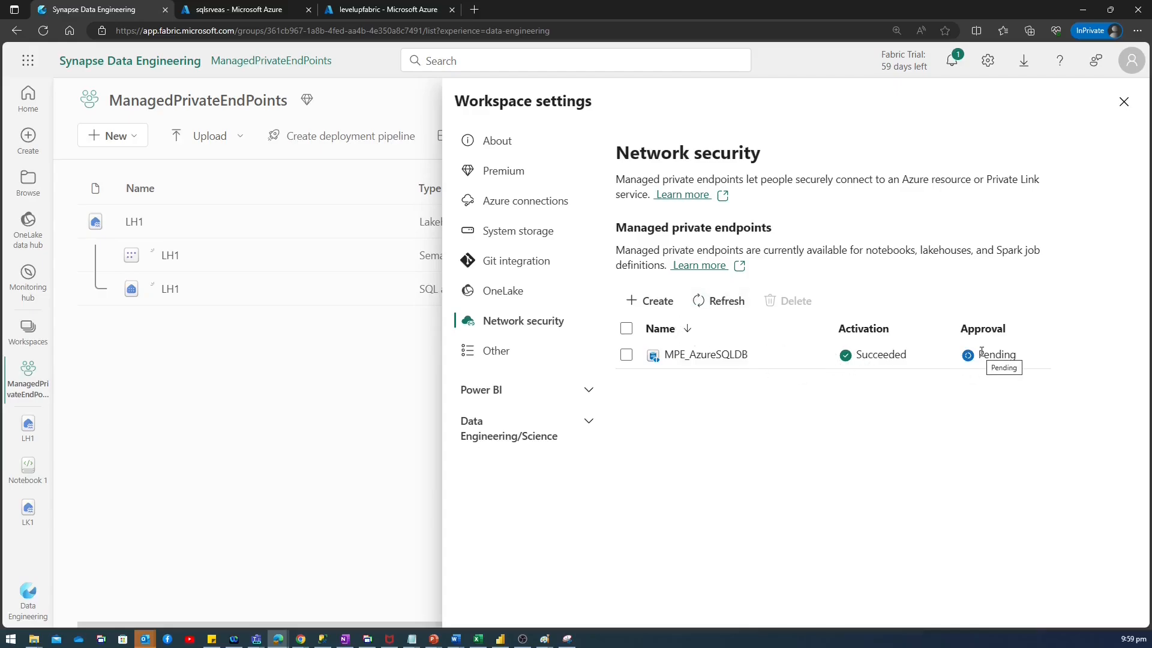
click(245, 9)
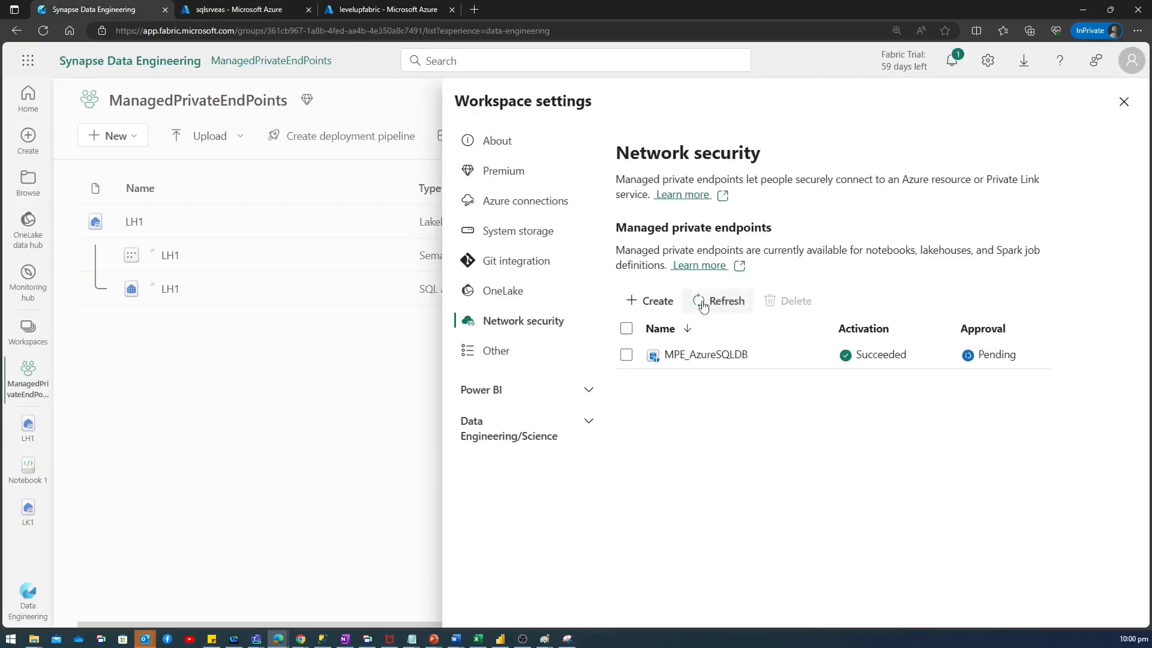
click(726, 301)
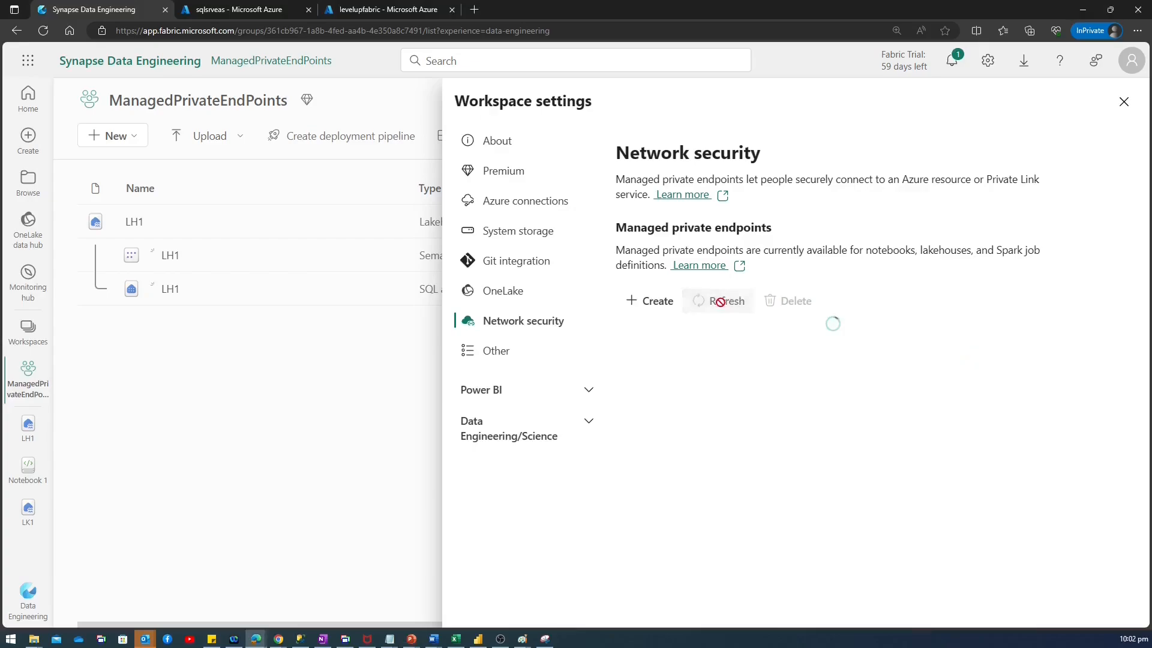
click(726, 301)
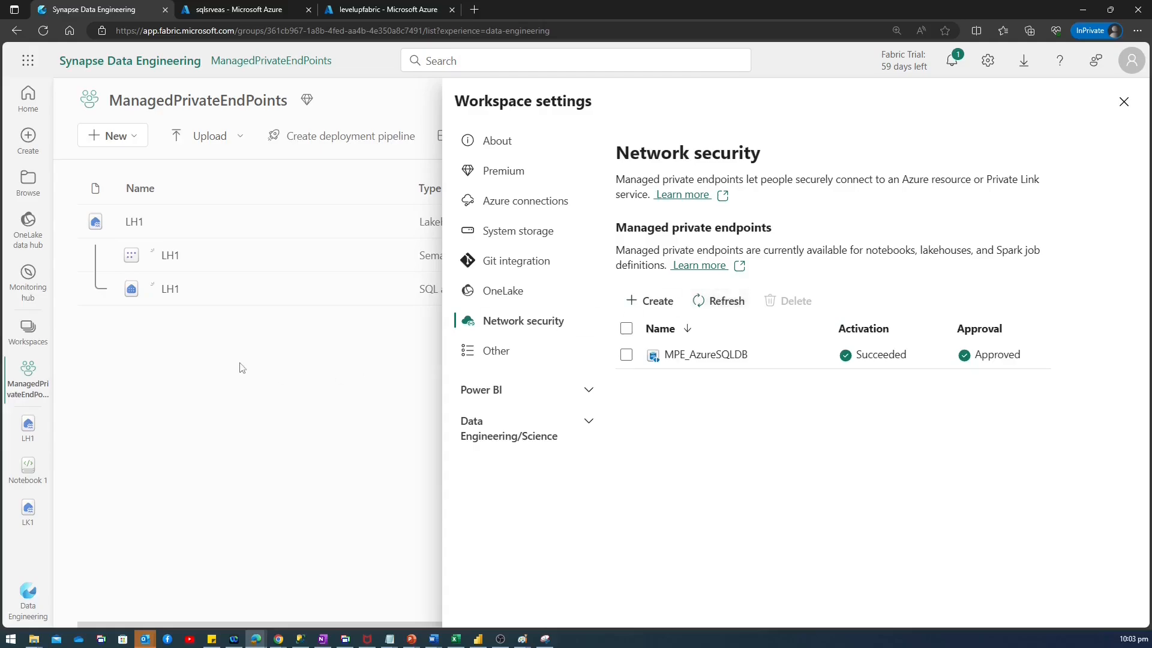
Step: Create Notebook 1 and attach the LH1 lakehouse from the OneLake data hub
click(112, 135)
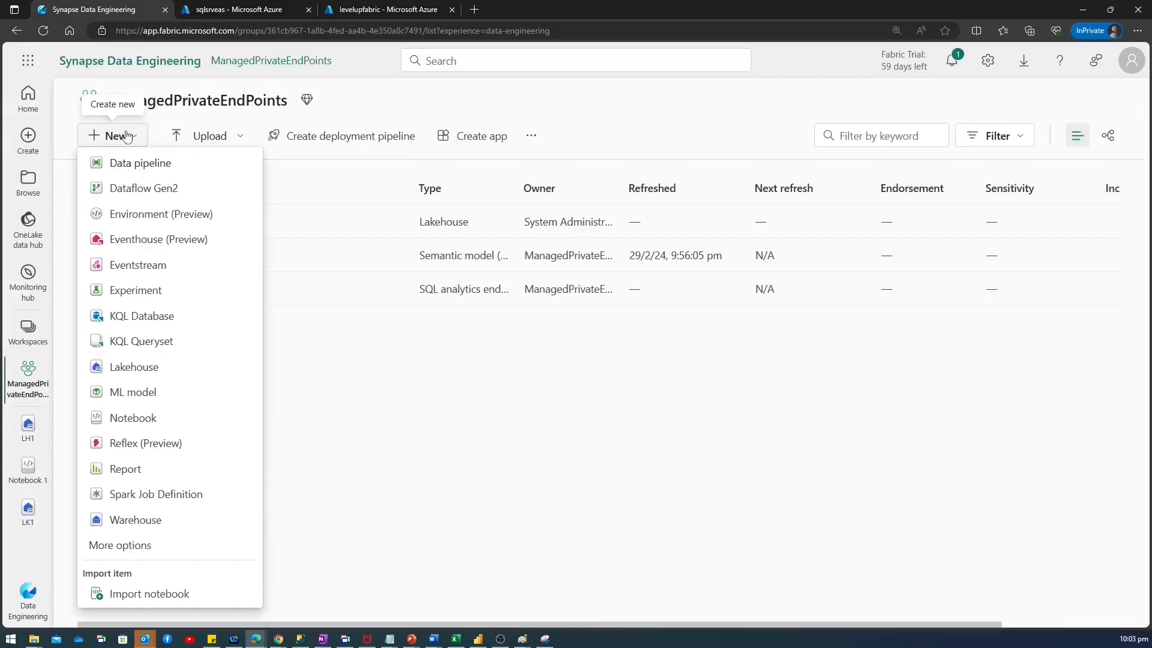
mouse_move(138, 163)
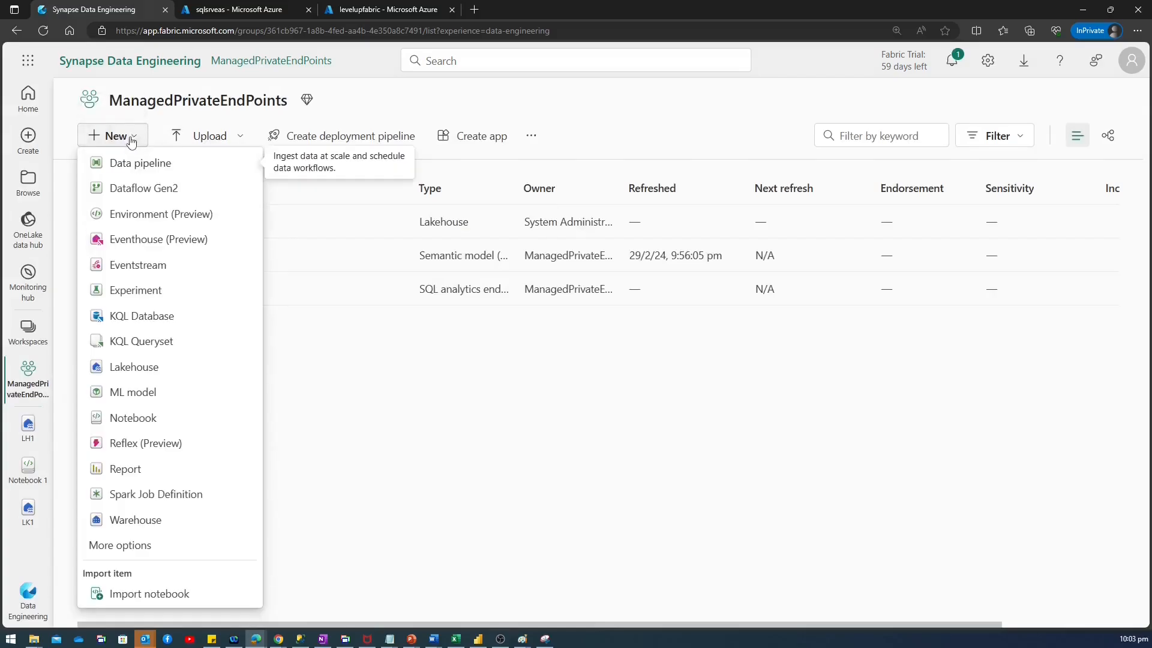
mouse_move(132, 418)
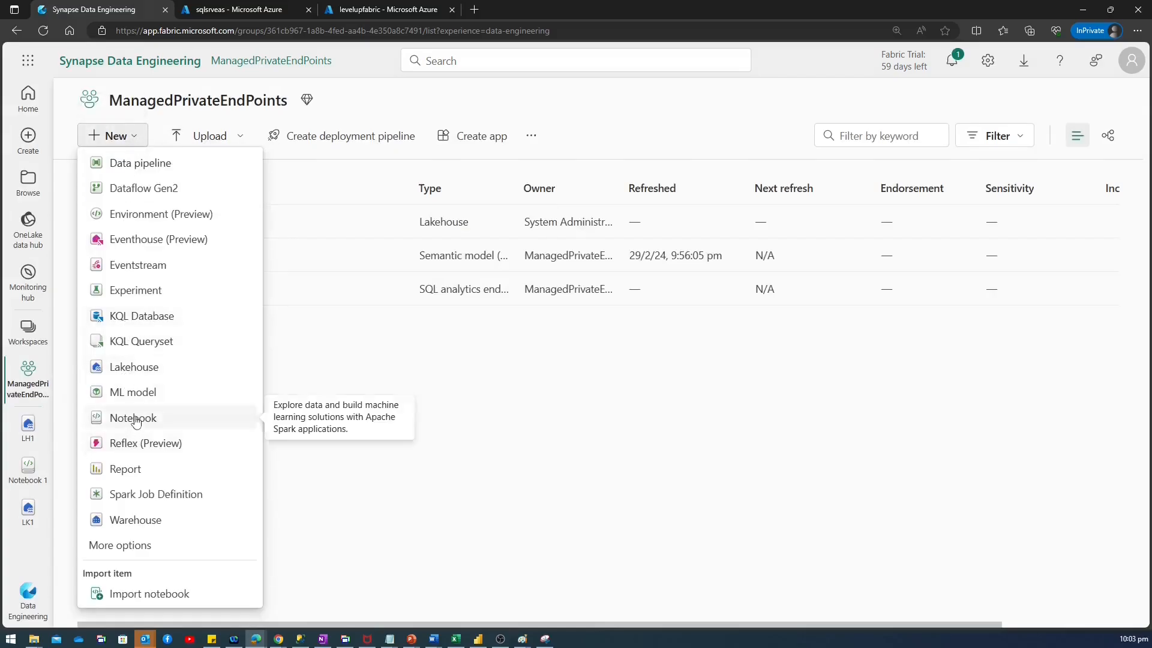
click(133, 418)
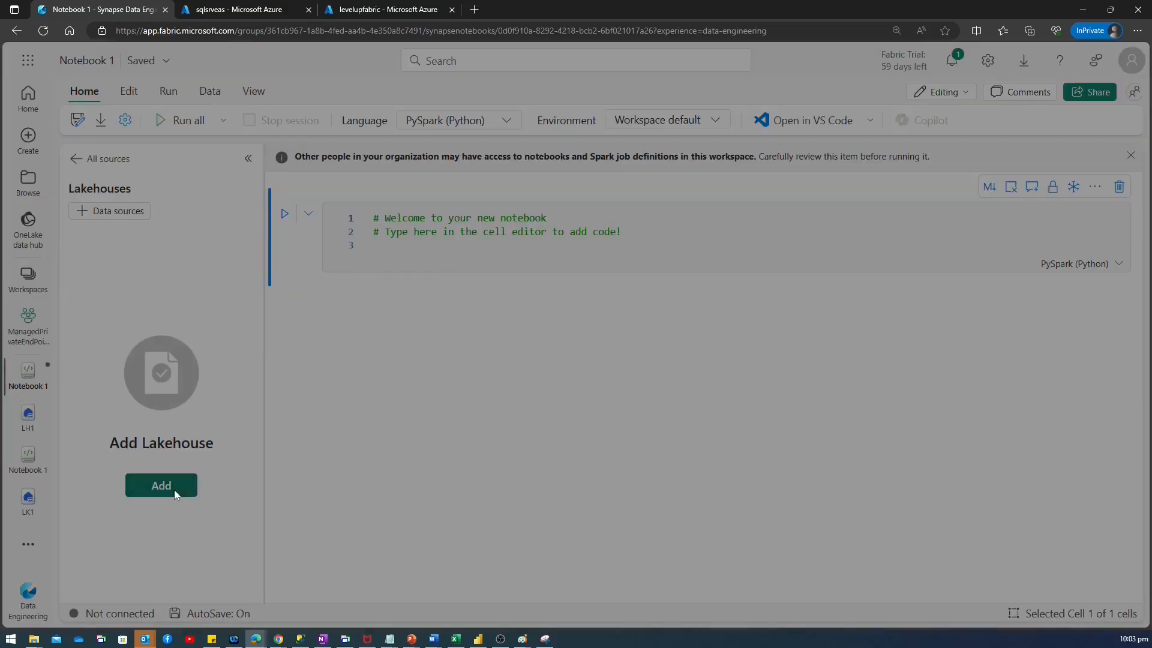
click(161, 484)
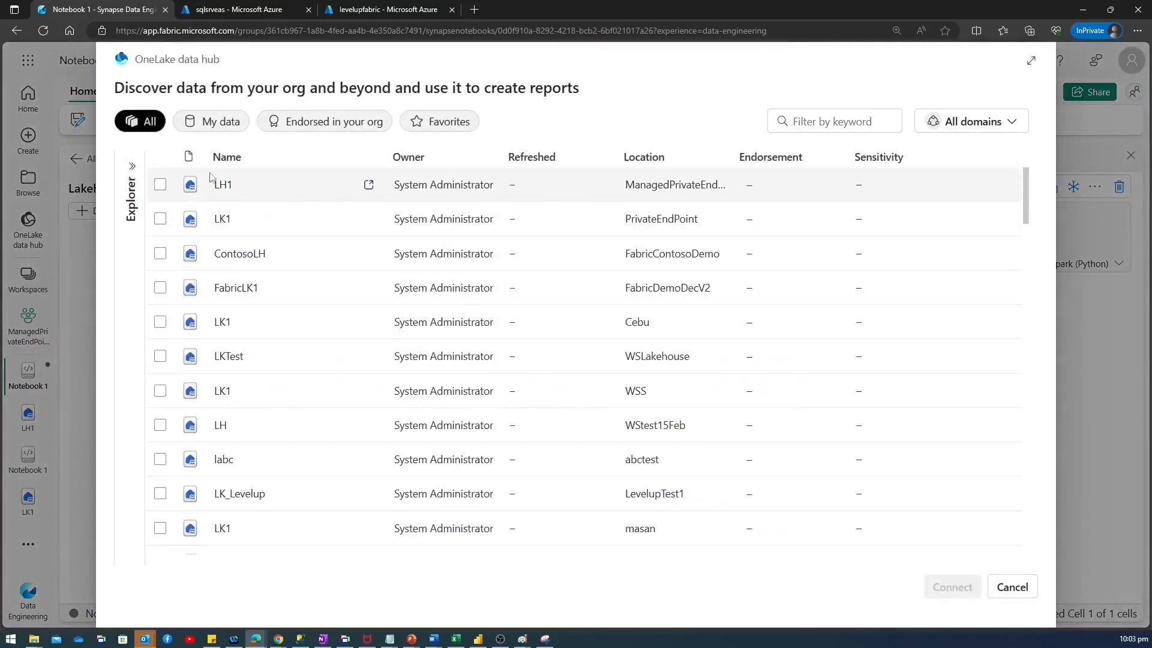
click(161, 184)
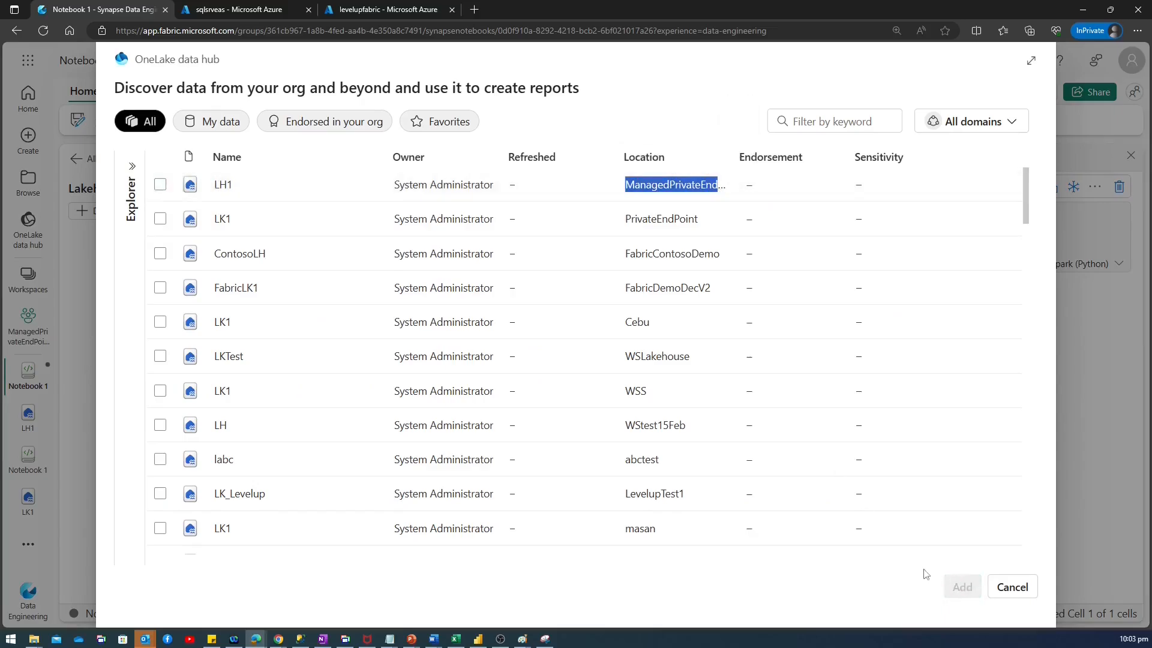
click(160, 185)
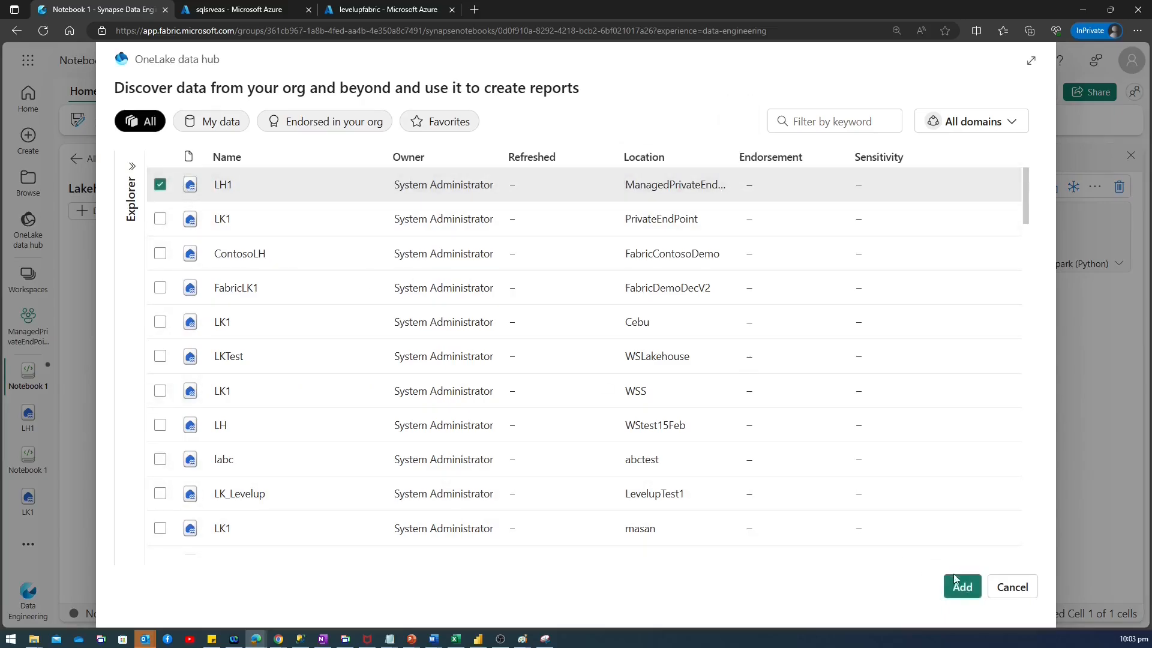
click(961, 586)
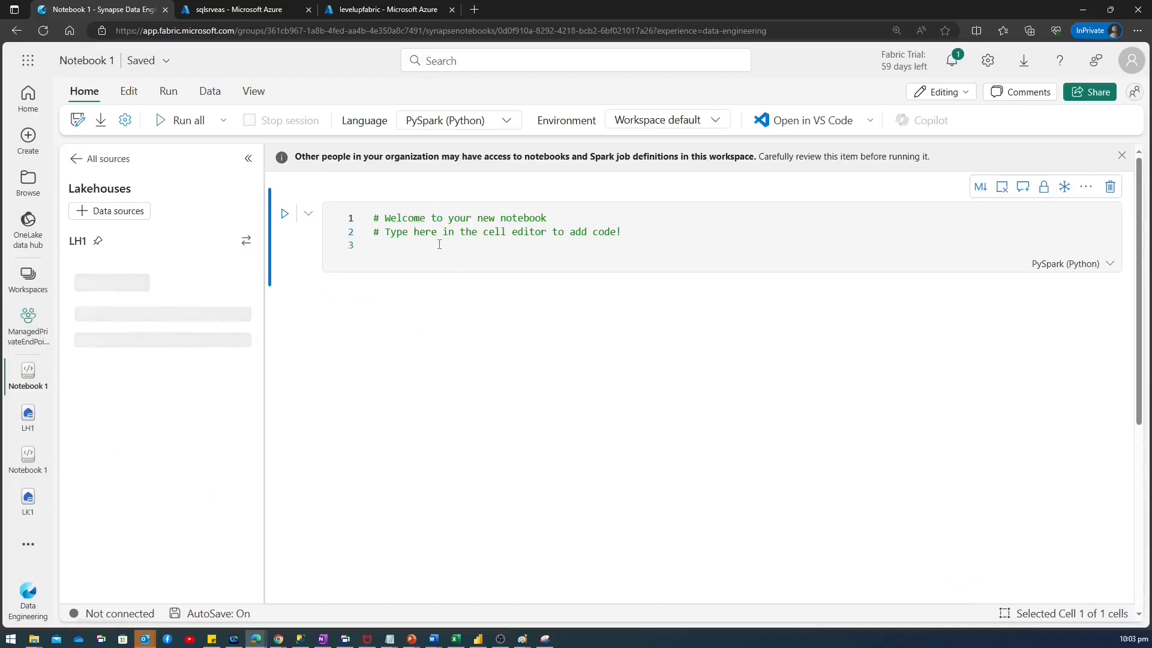
Step: Write JDBC PySpark code using server sqlsrveas.database.windows.net to copy Sales.Orders into an Orders table
text(serverName = "sqlsrveas.database.windows.net")
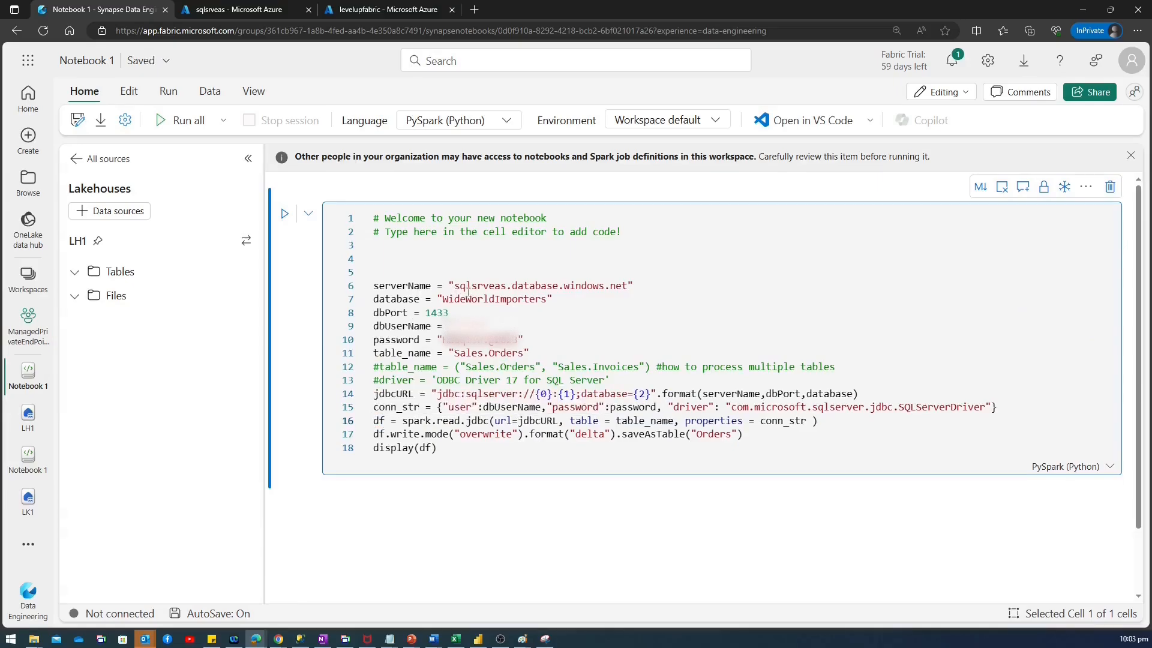
click(244, 9)
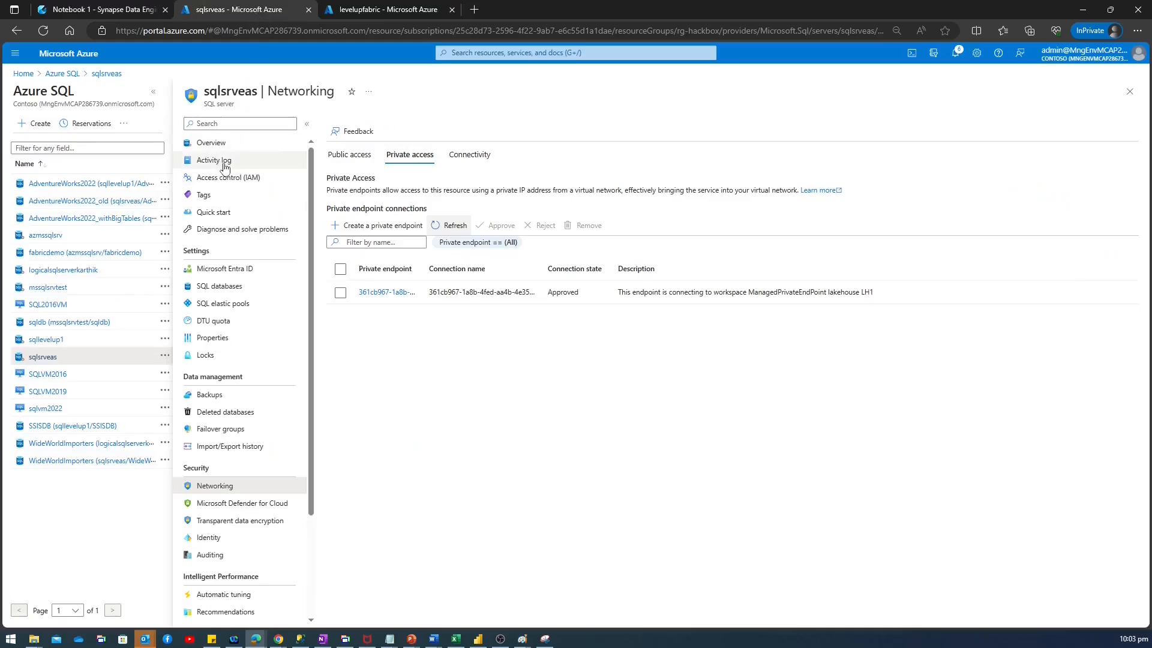
click(211, 143)
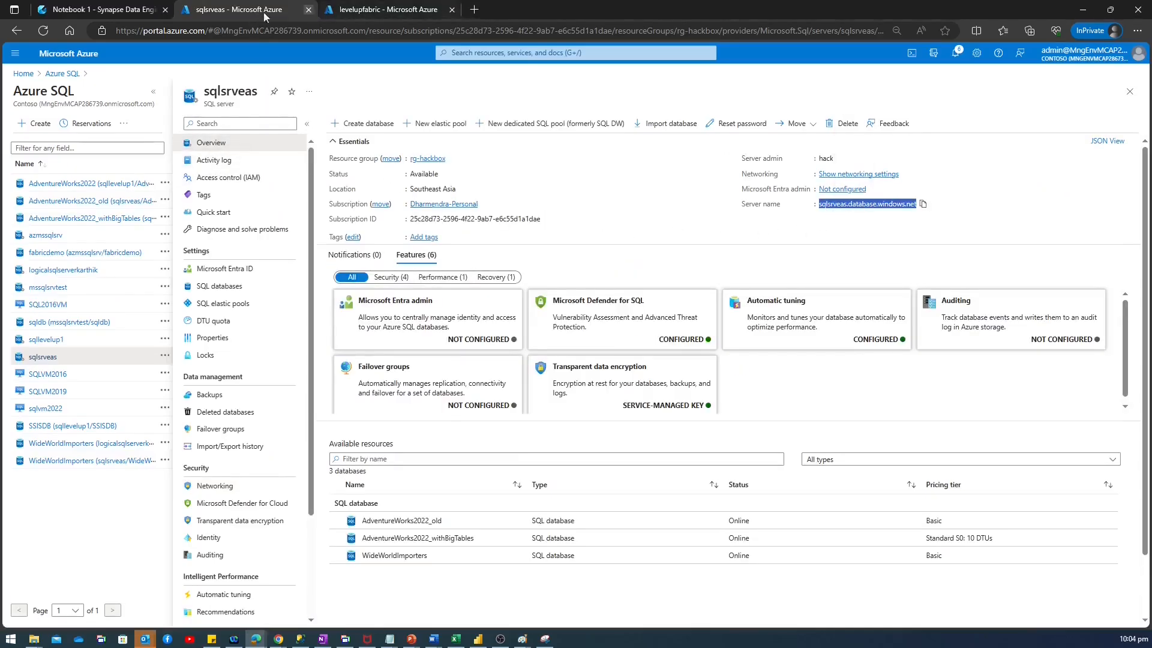
click(103, 9)
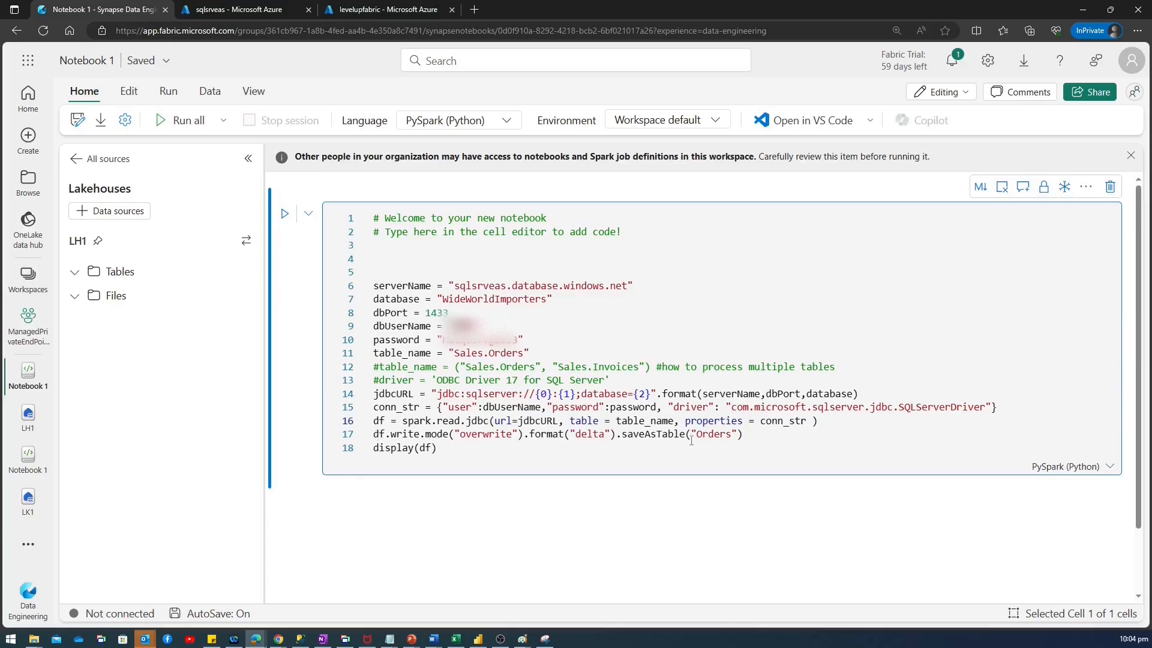
mouse_move(223, 278)
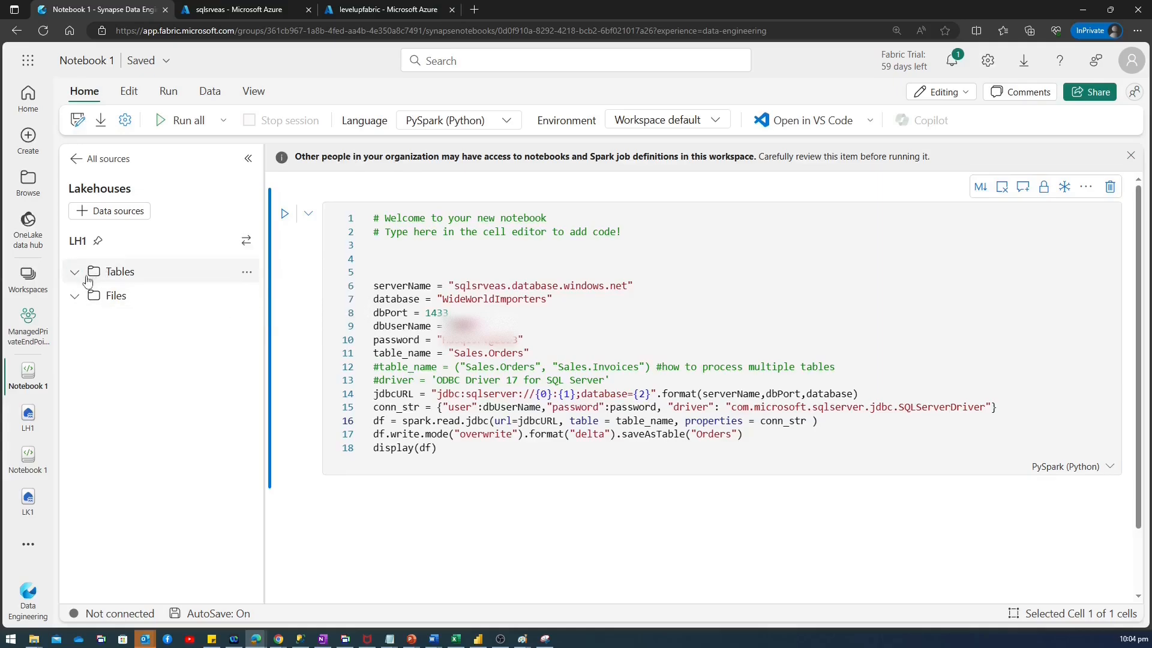
click(370, 256)
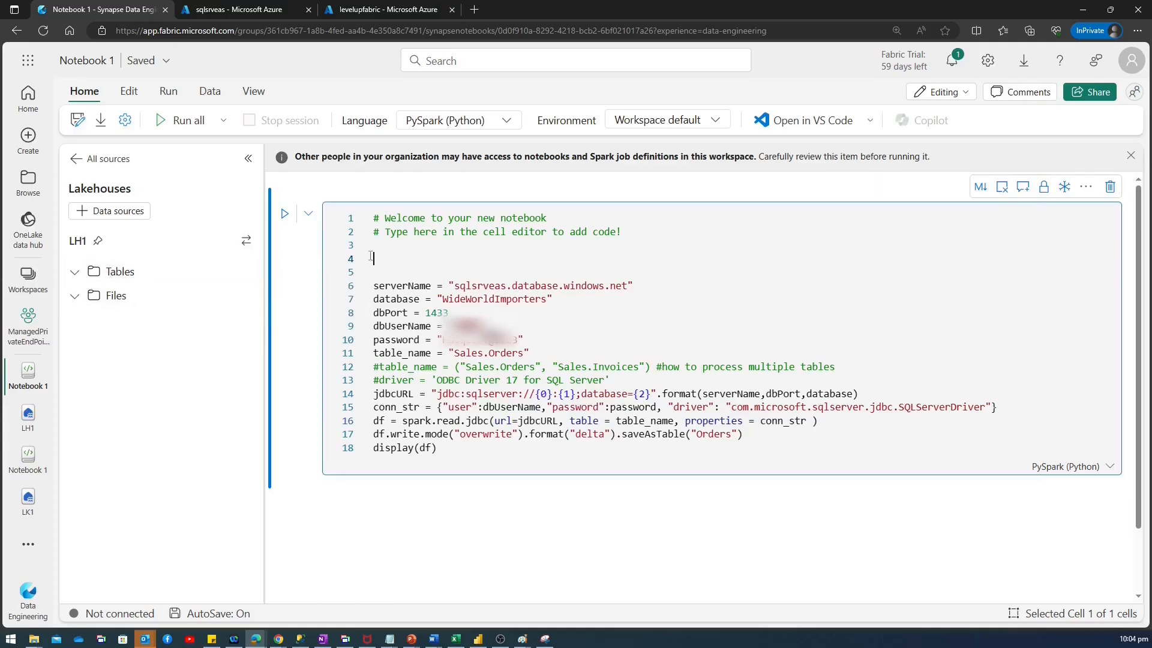
Step: Run the cell, verify Azure SQL public access is disabled, then view the new orders table
click(284, 213)
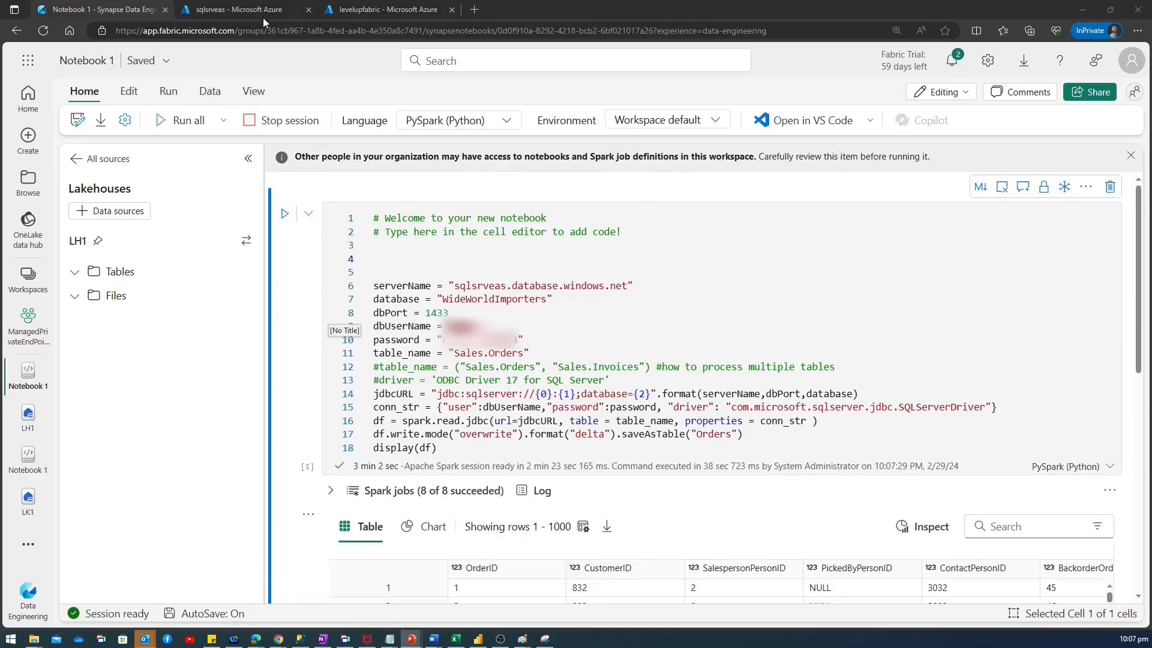
click(242, 9)
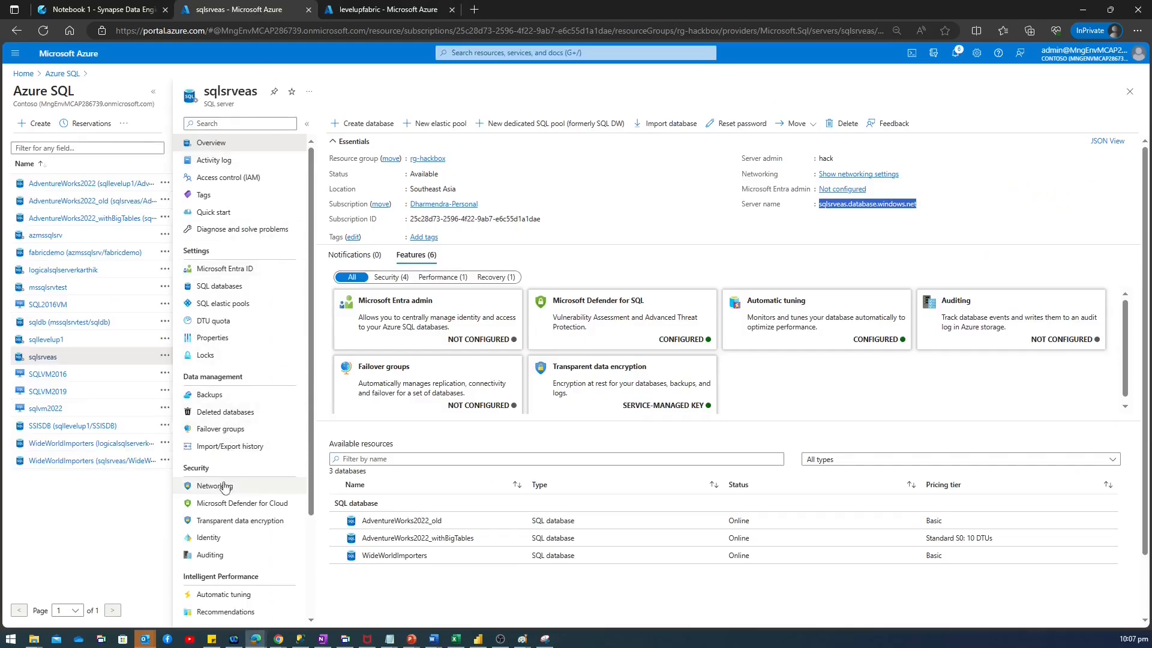
click(215, 485)
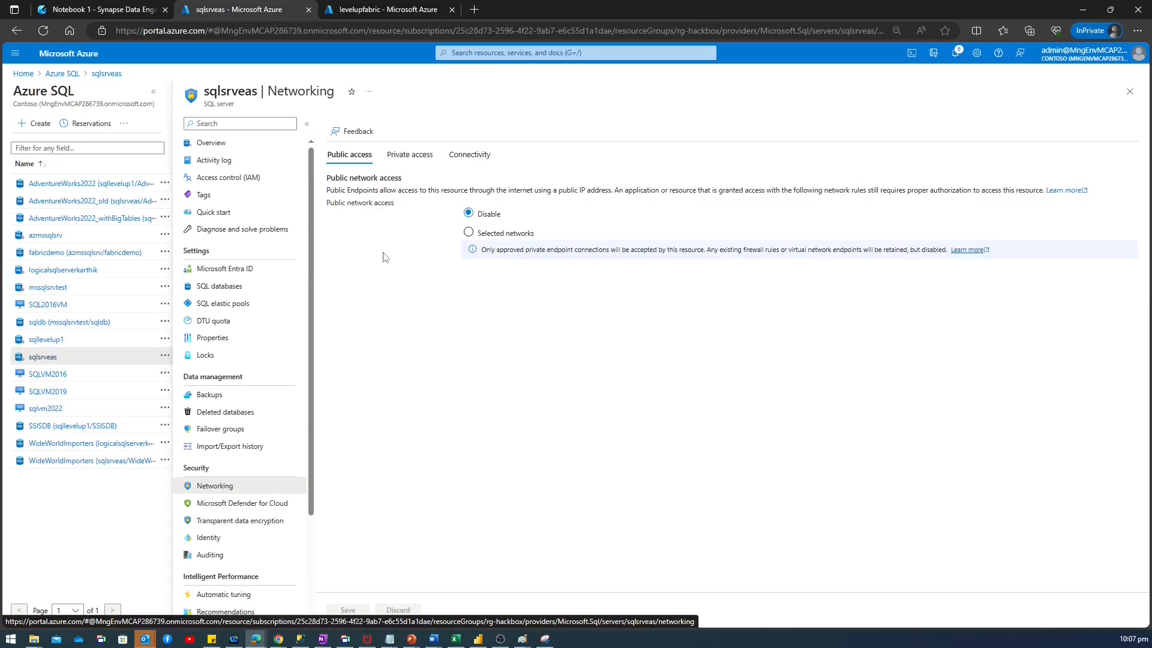
mouse_move(114, 5)
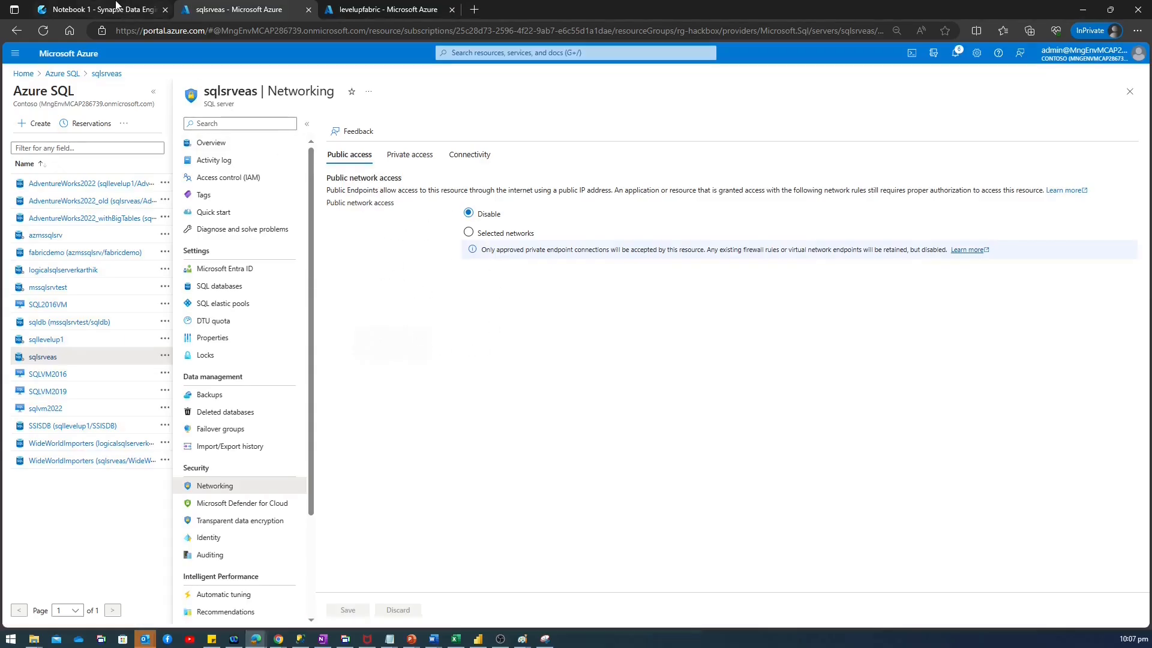
click(99, 10)
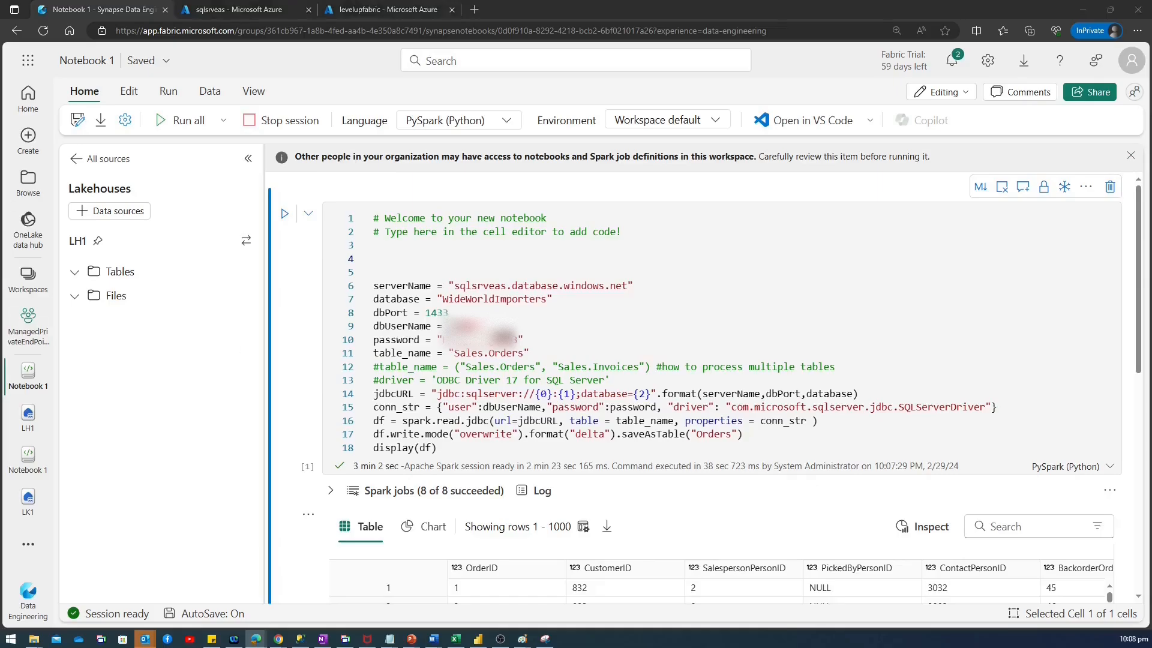
click(75, 271)
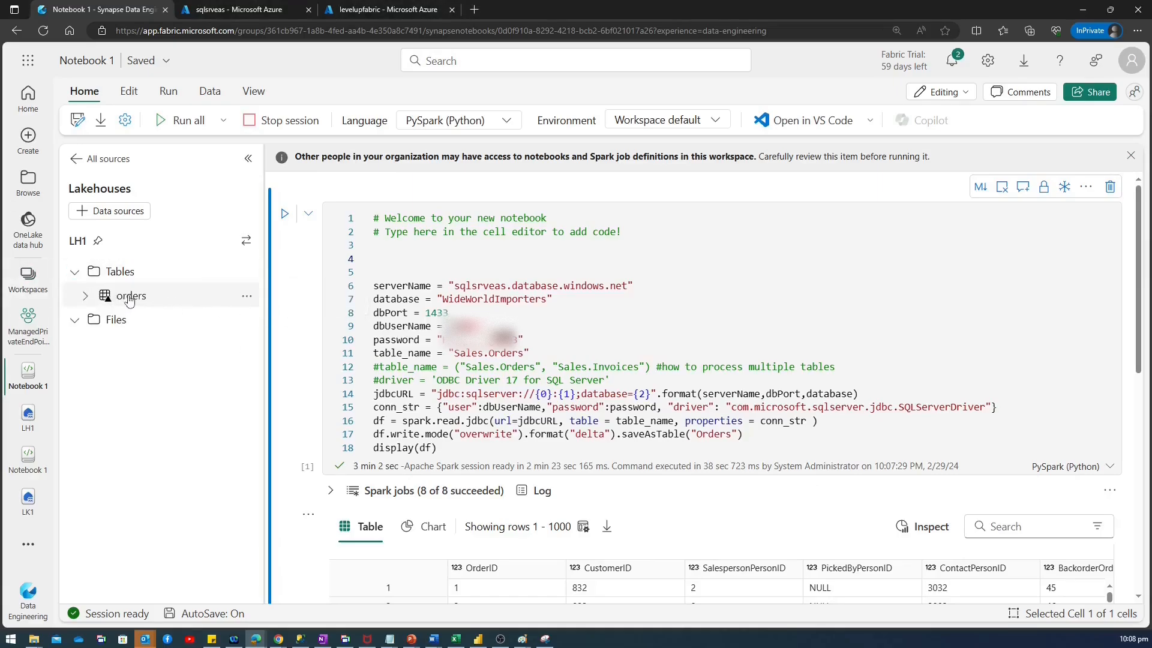
mouse_move(130, 295)
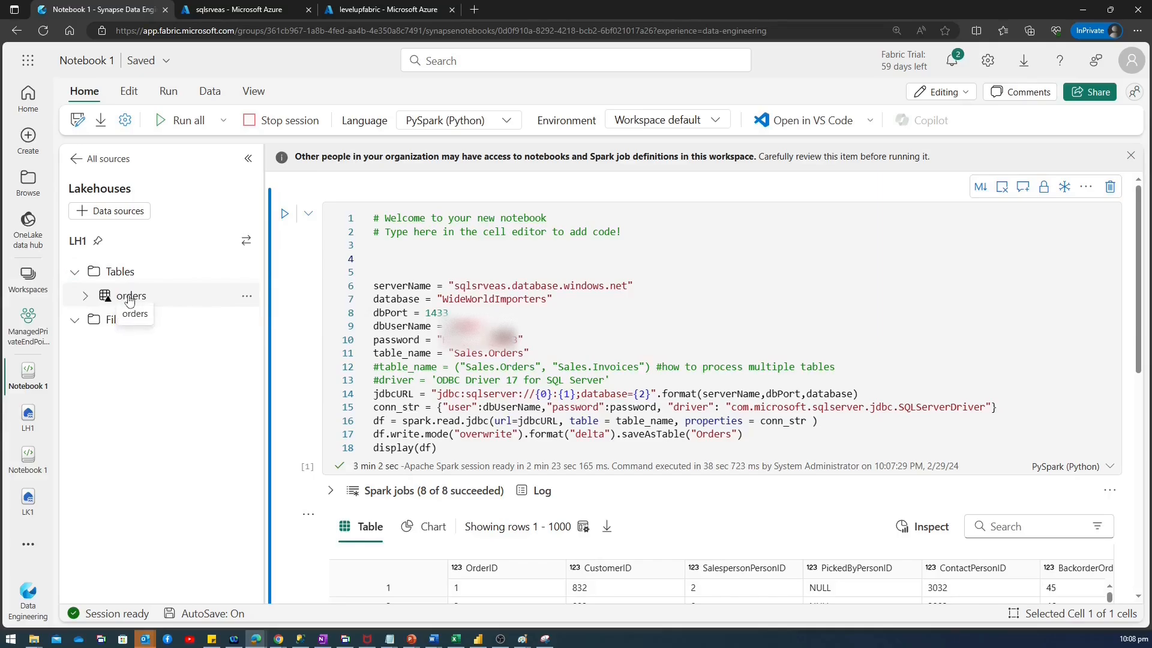